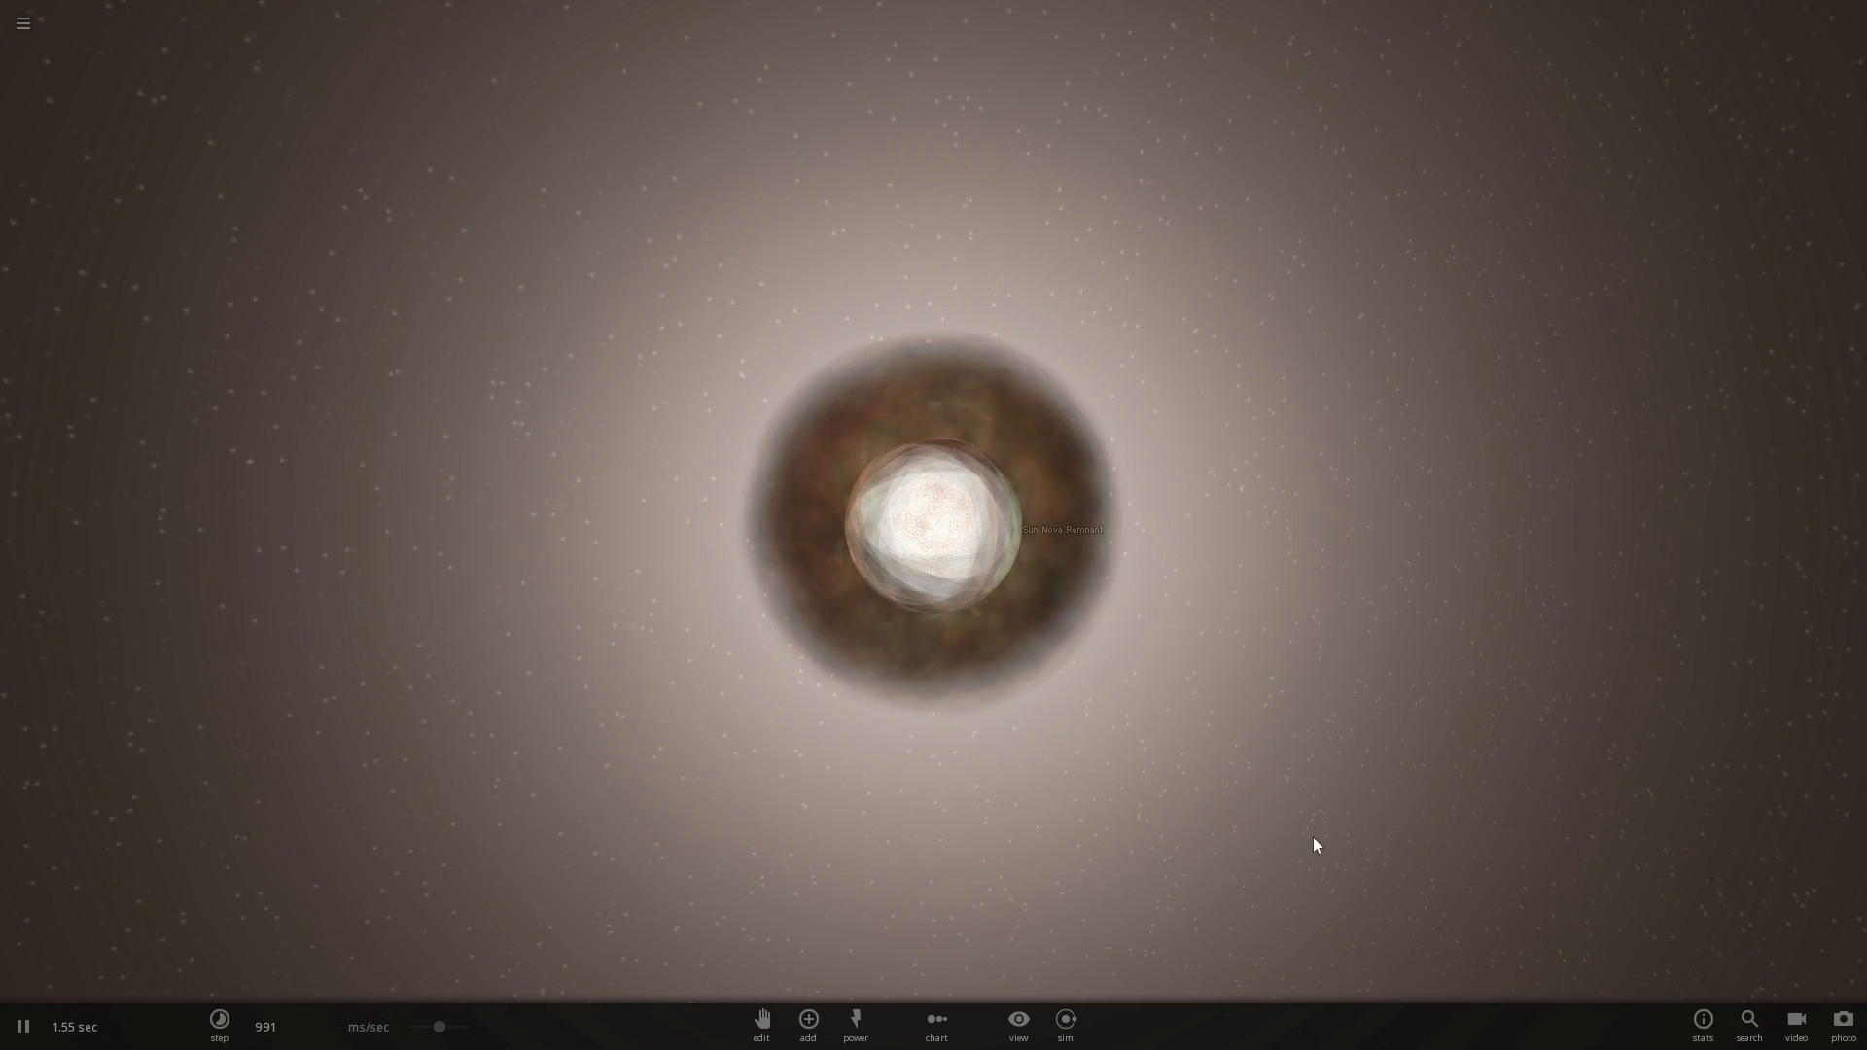
- Start the Population III supermassive star simulation running into its supernova
click(220, 1027)
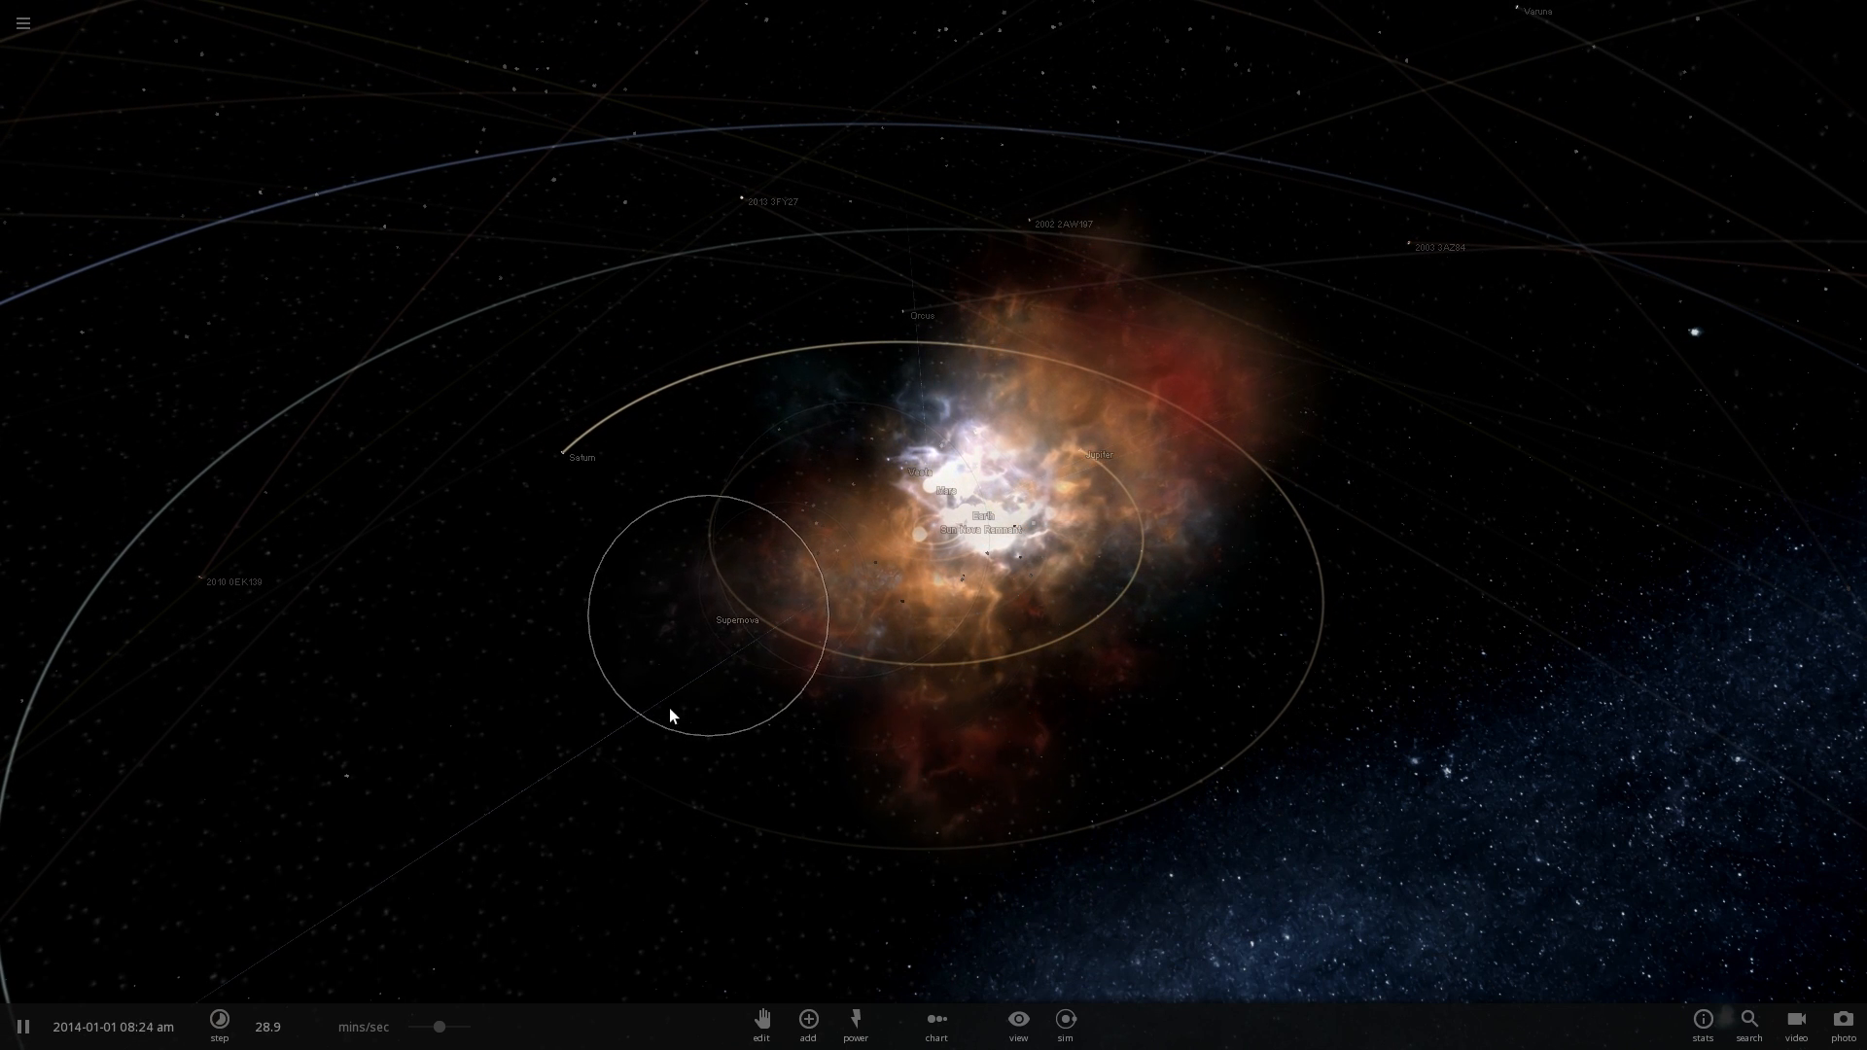
- Load the blue massive stars around Sagittarius A*, select the black hole and run the simulation
click(220, 1025)
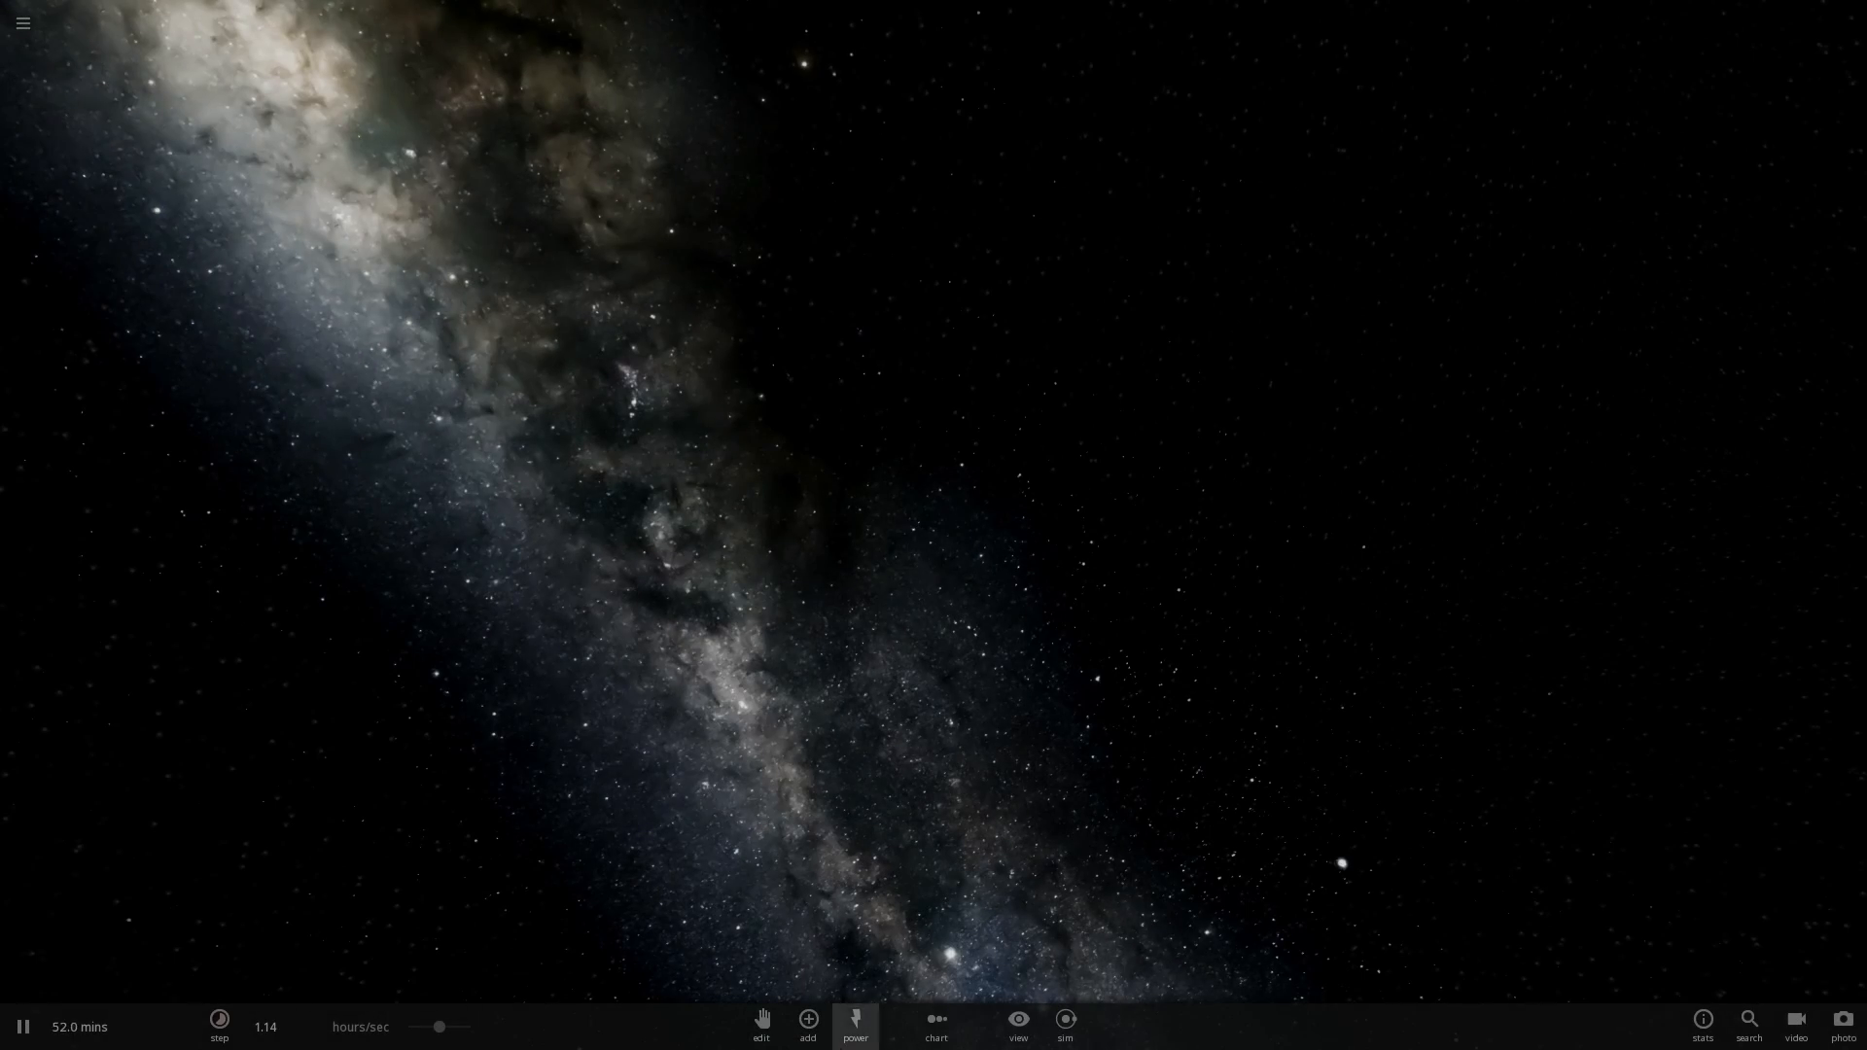
click(805, 1020)
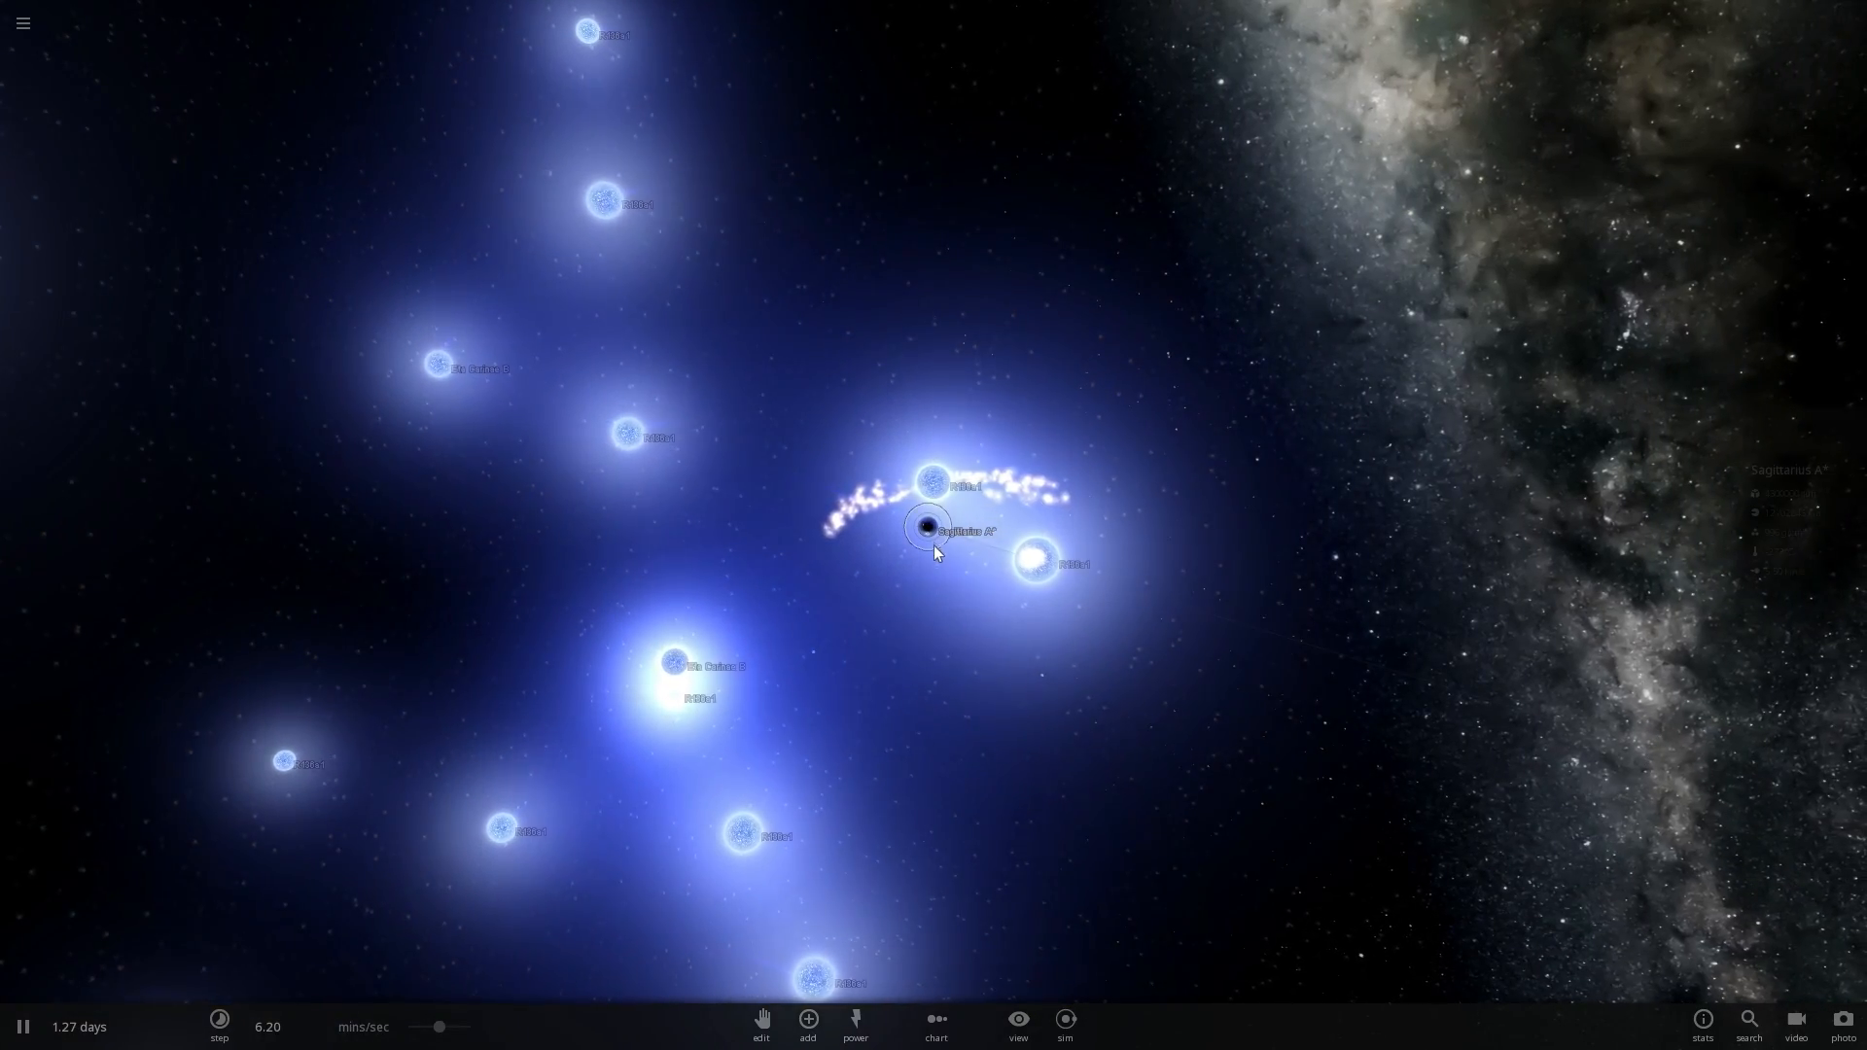
click(926, 527)
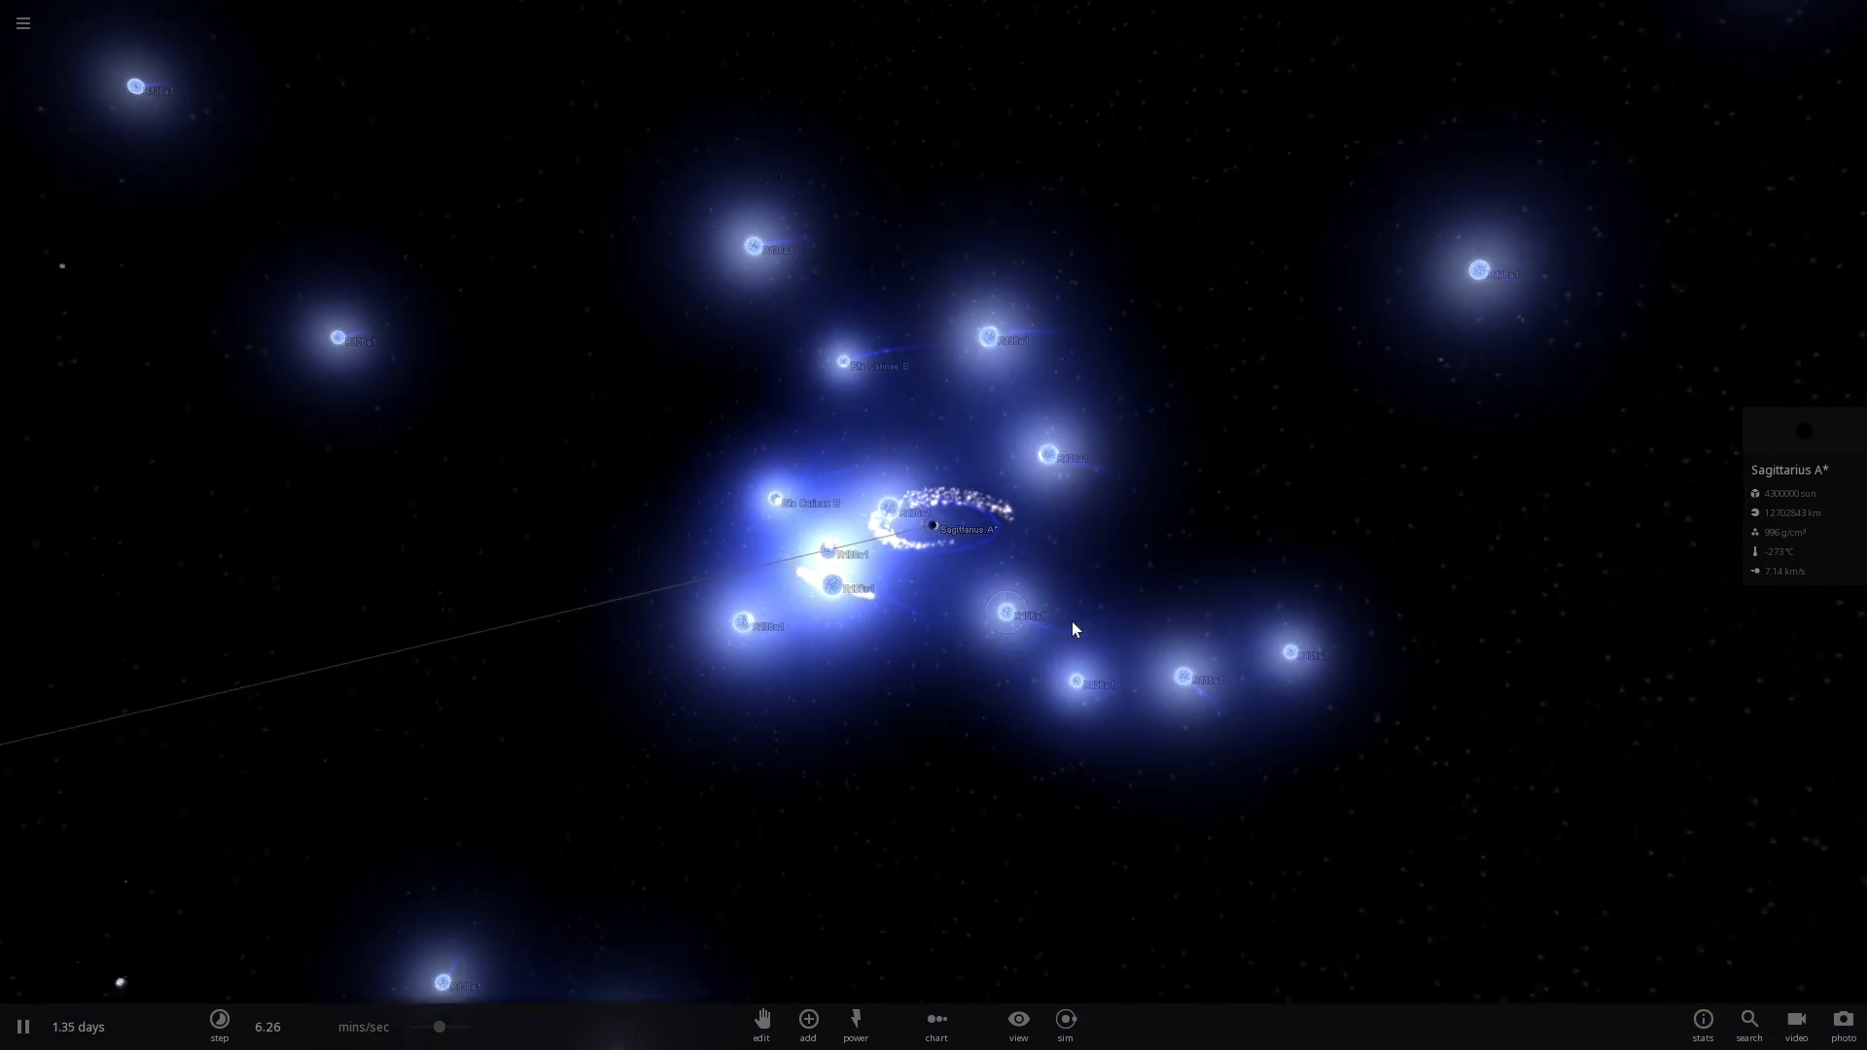
click(220, 1026)
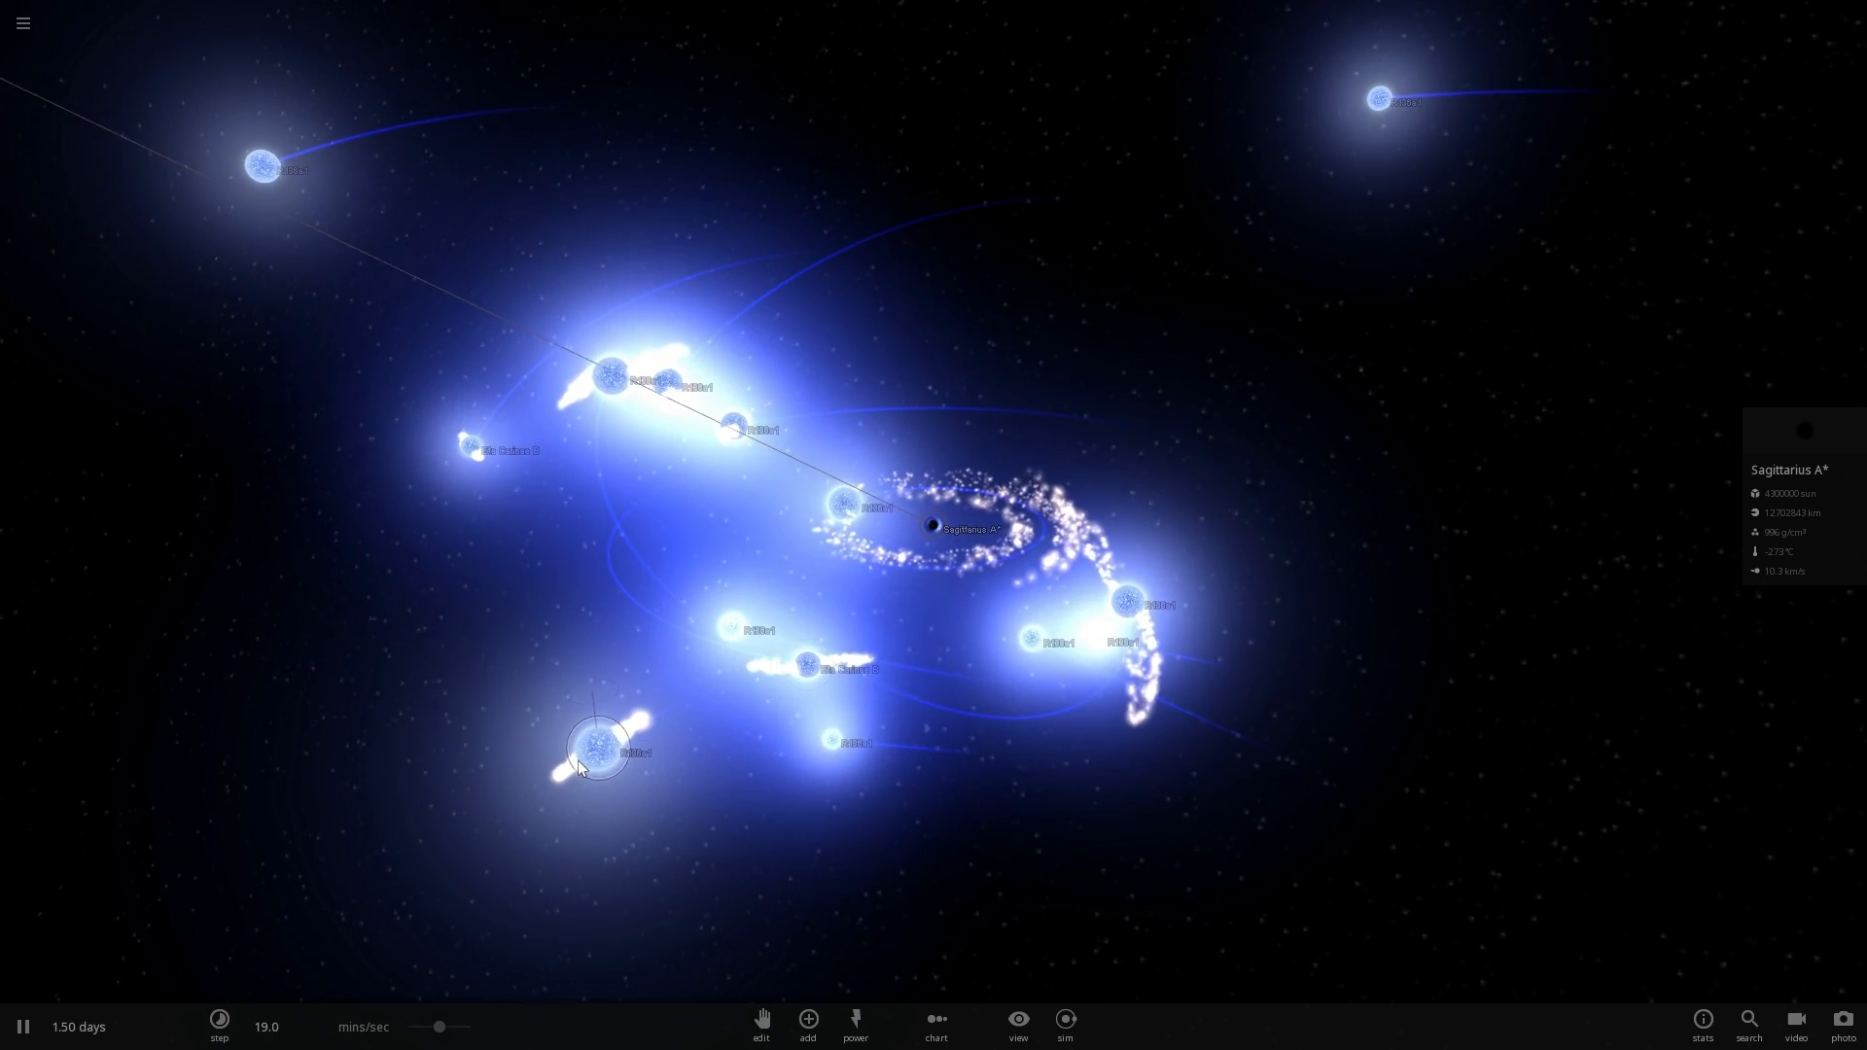
- Inspect R136a1's properties and Actions, then let the stars fly onto wide orbits
click(601, 750)
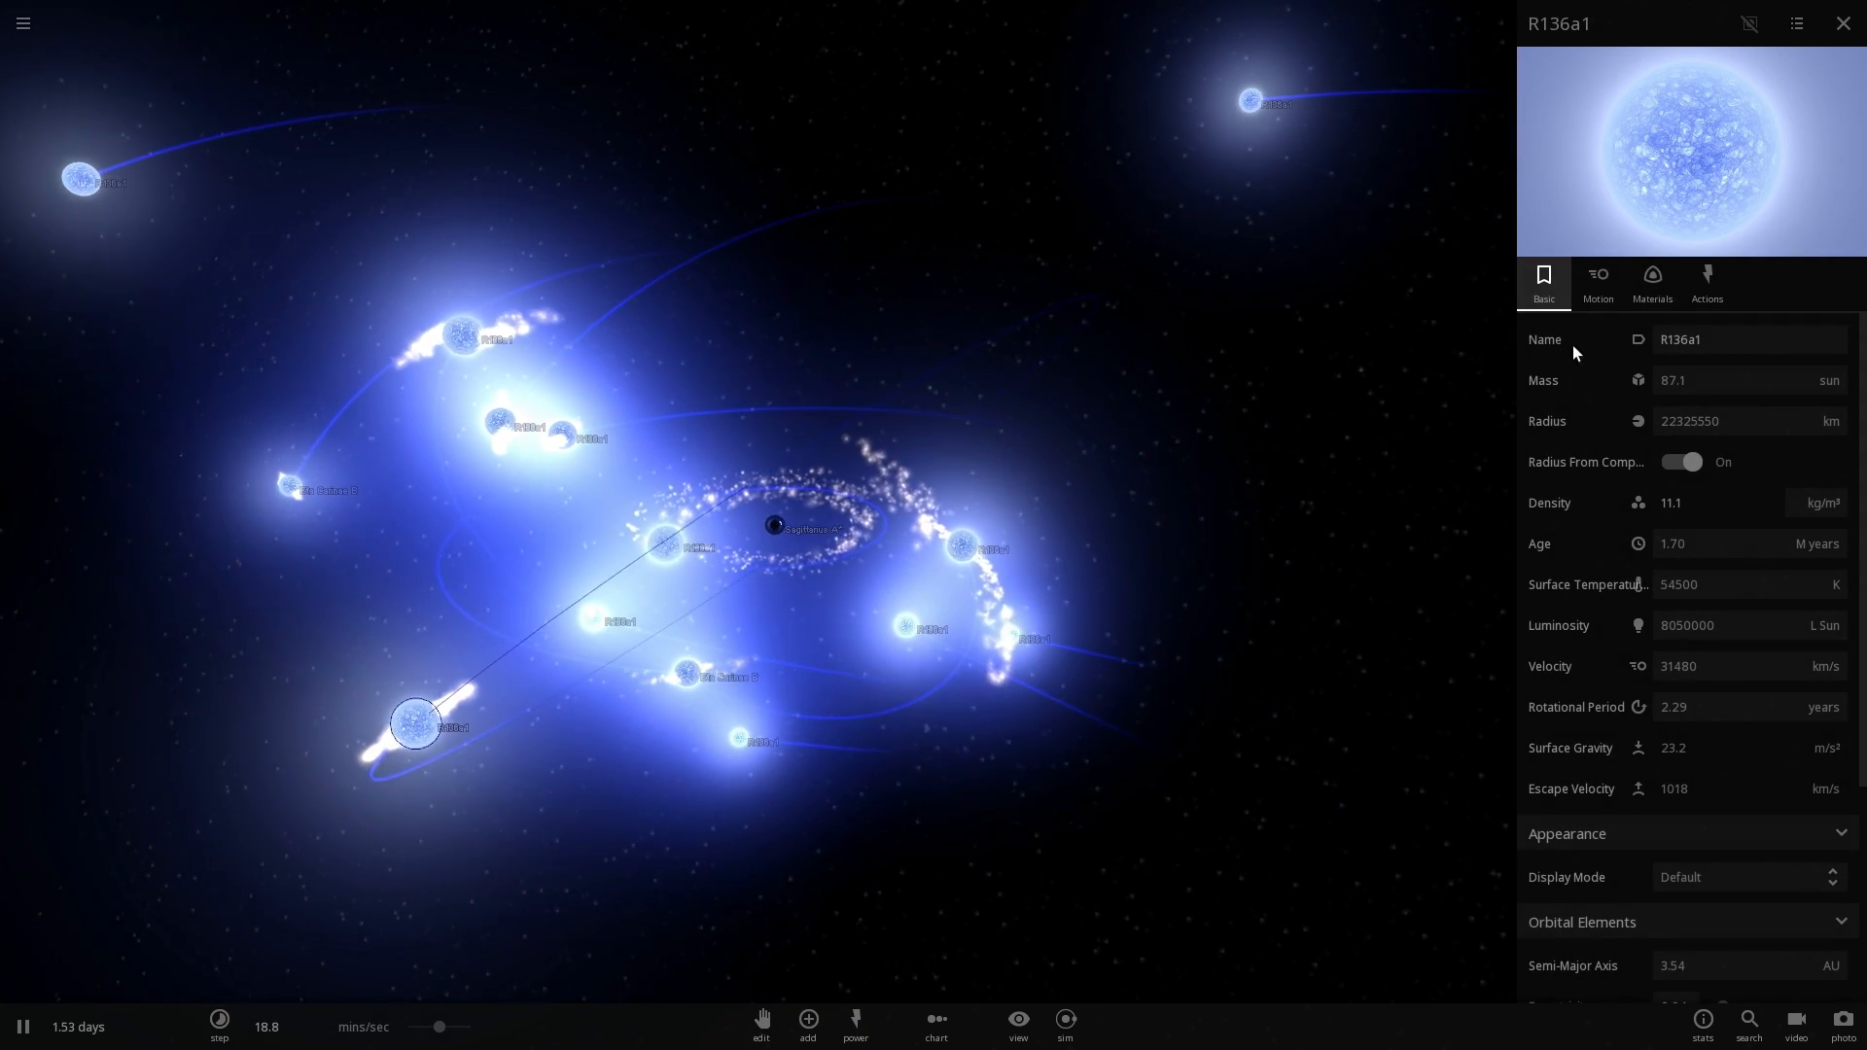
click(1705, 282)
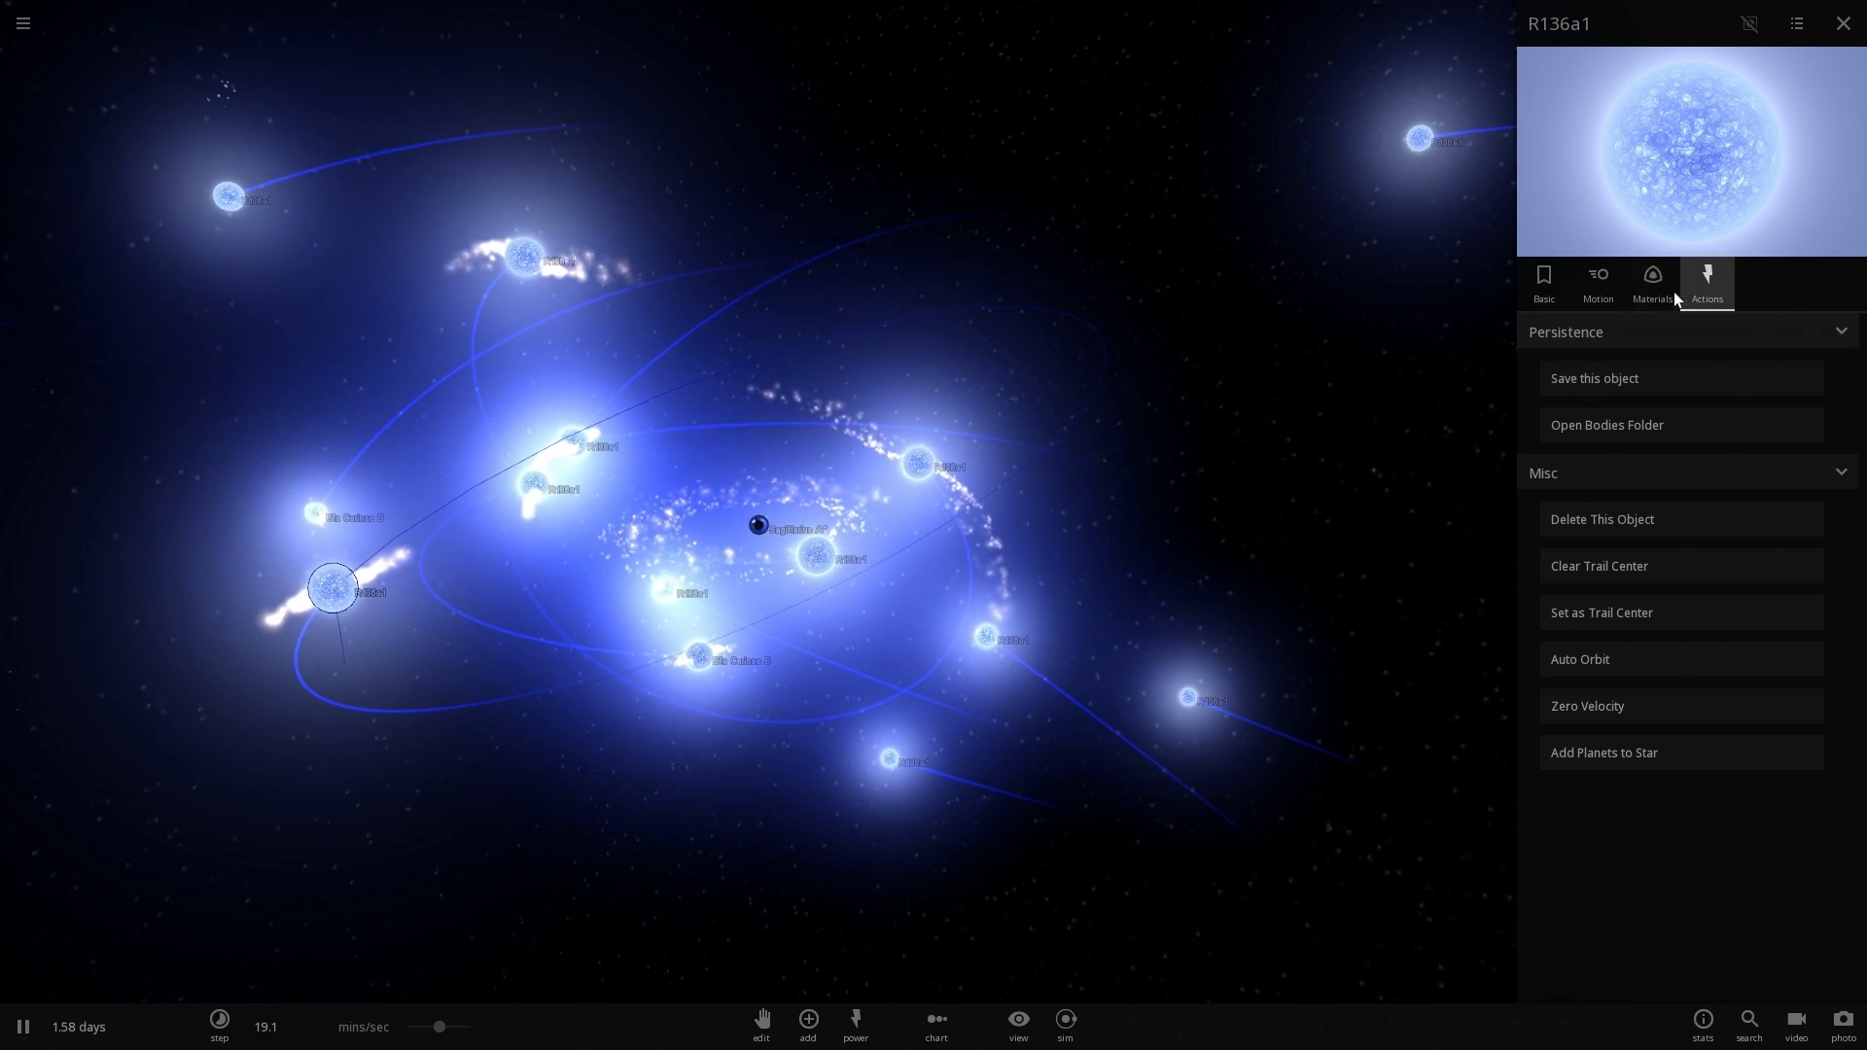
click(1651, 284)
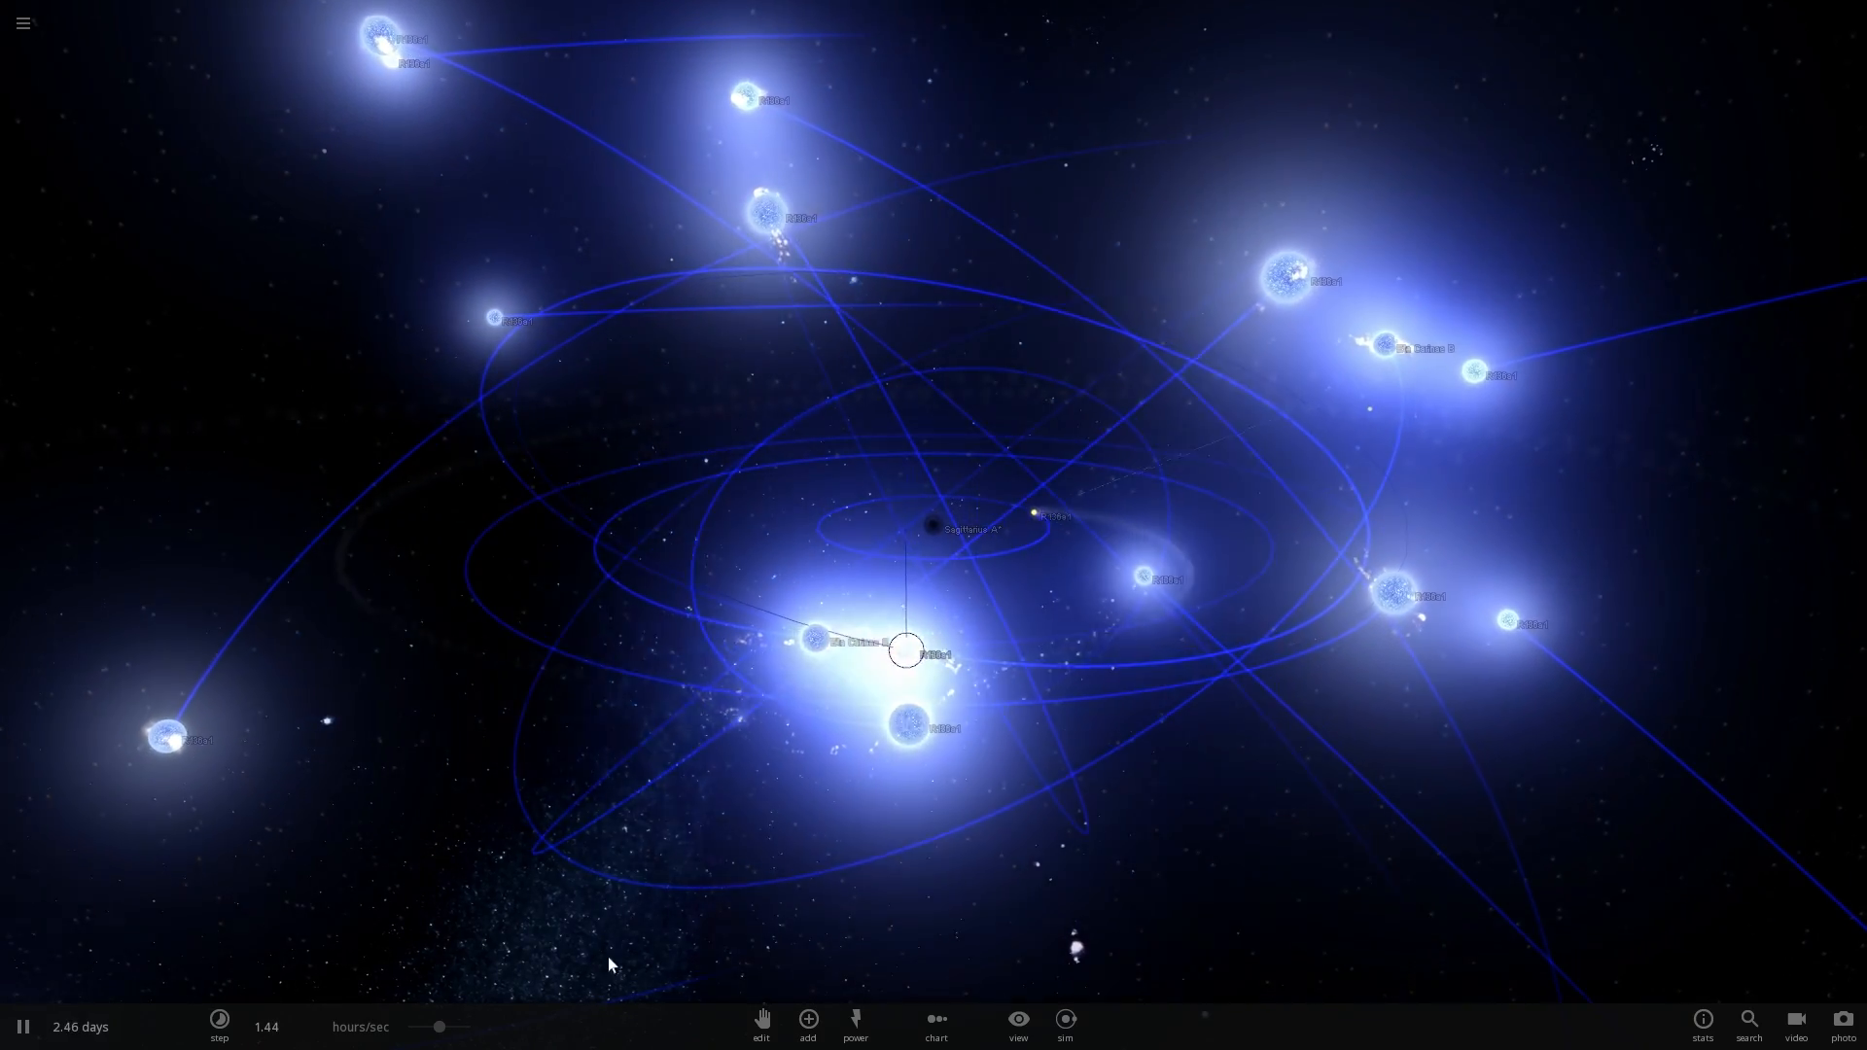
- Let the cluster explode into a nebula and bring up the star catalogue via Add
click(219, 1024)
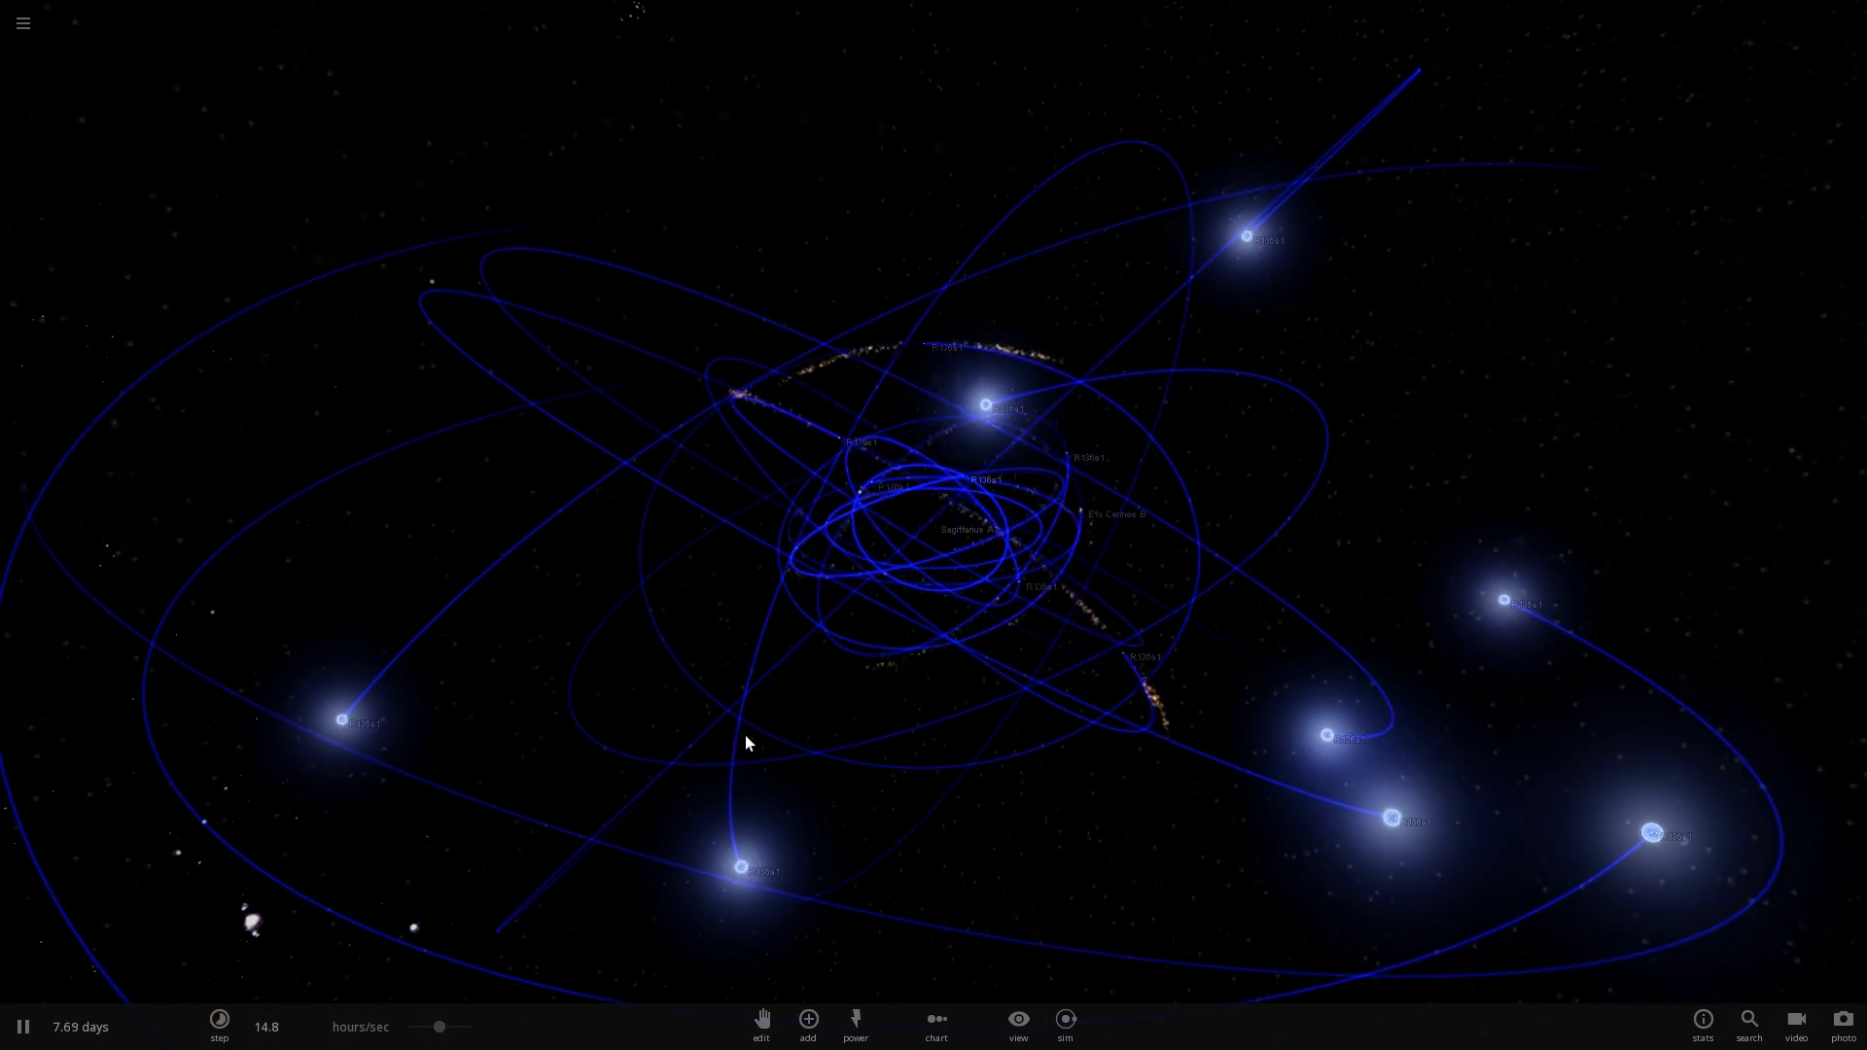
click(807, 1021)
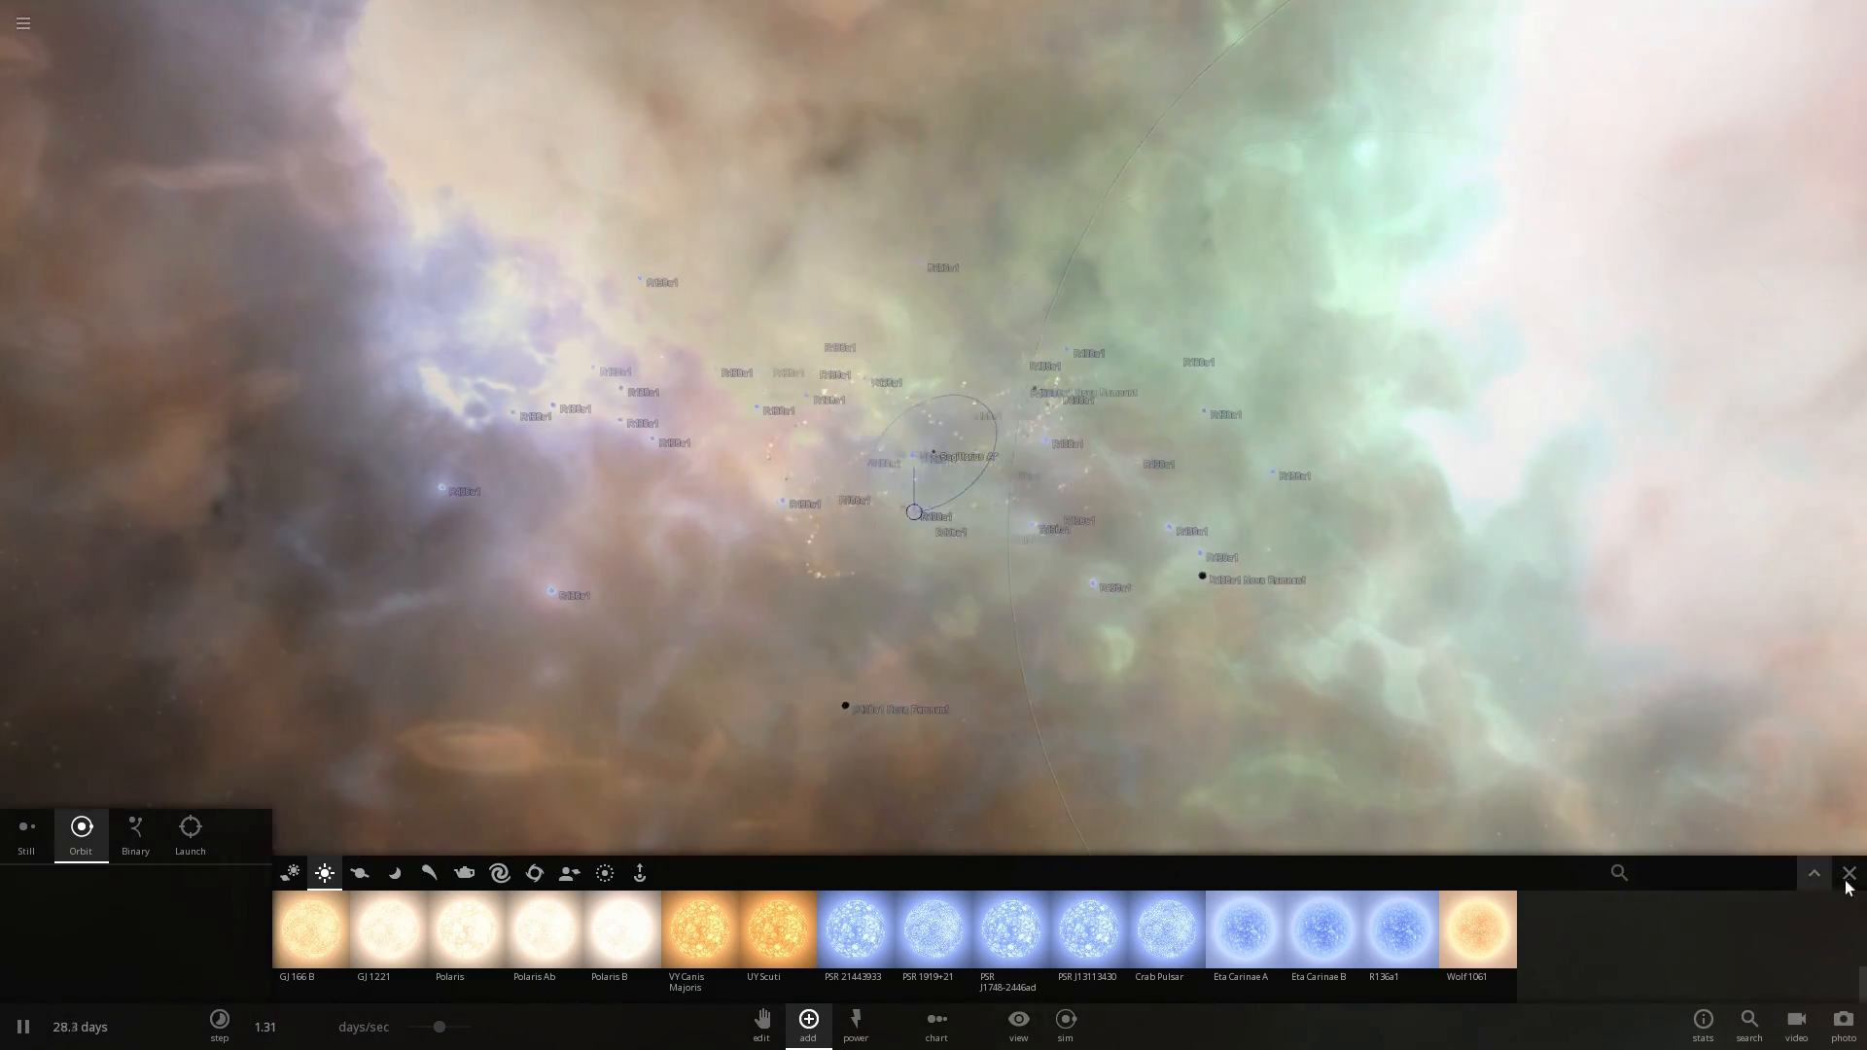
- Close the star catalogue after adding Polaris and Alhena, showing Alhena's 100% hydrogen
click(1849, 873)
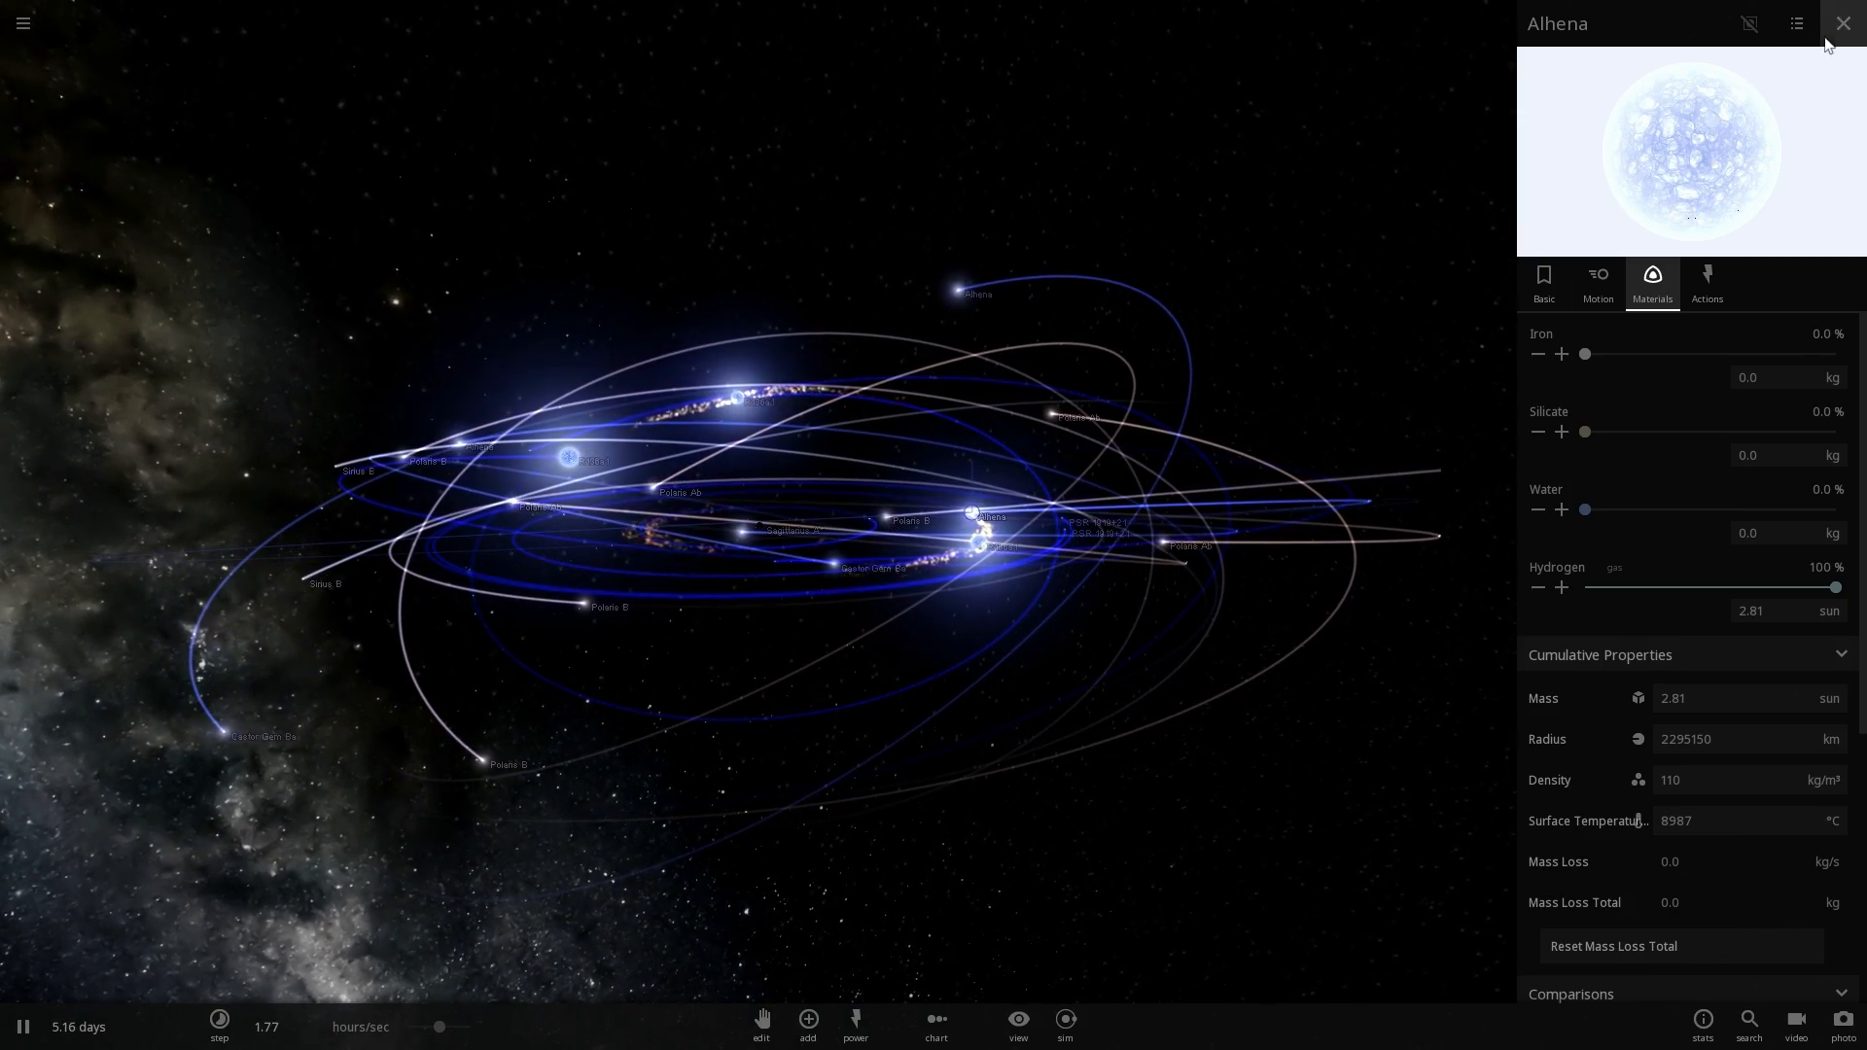
- Close Alhena's panel, swing the camera around the system and pick Polaris B
click(1843, 23)
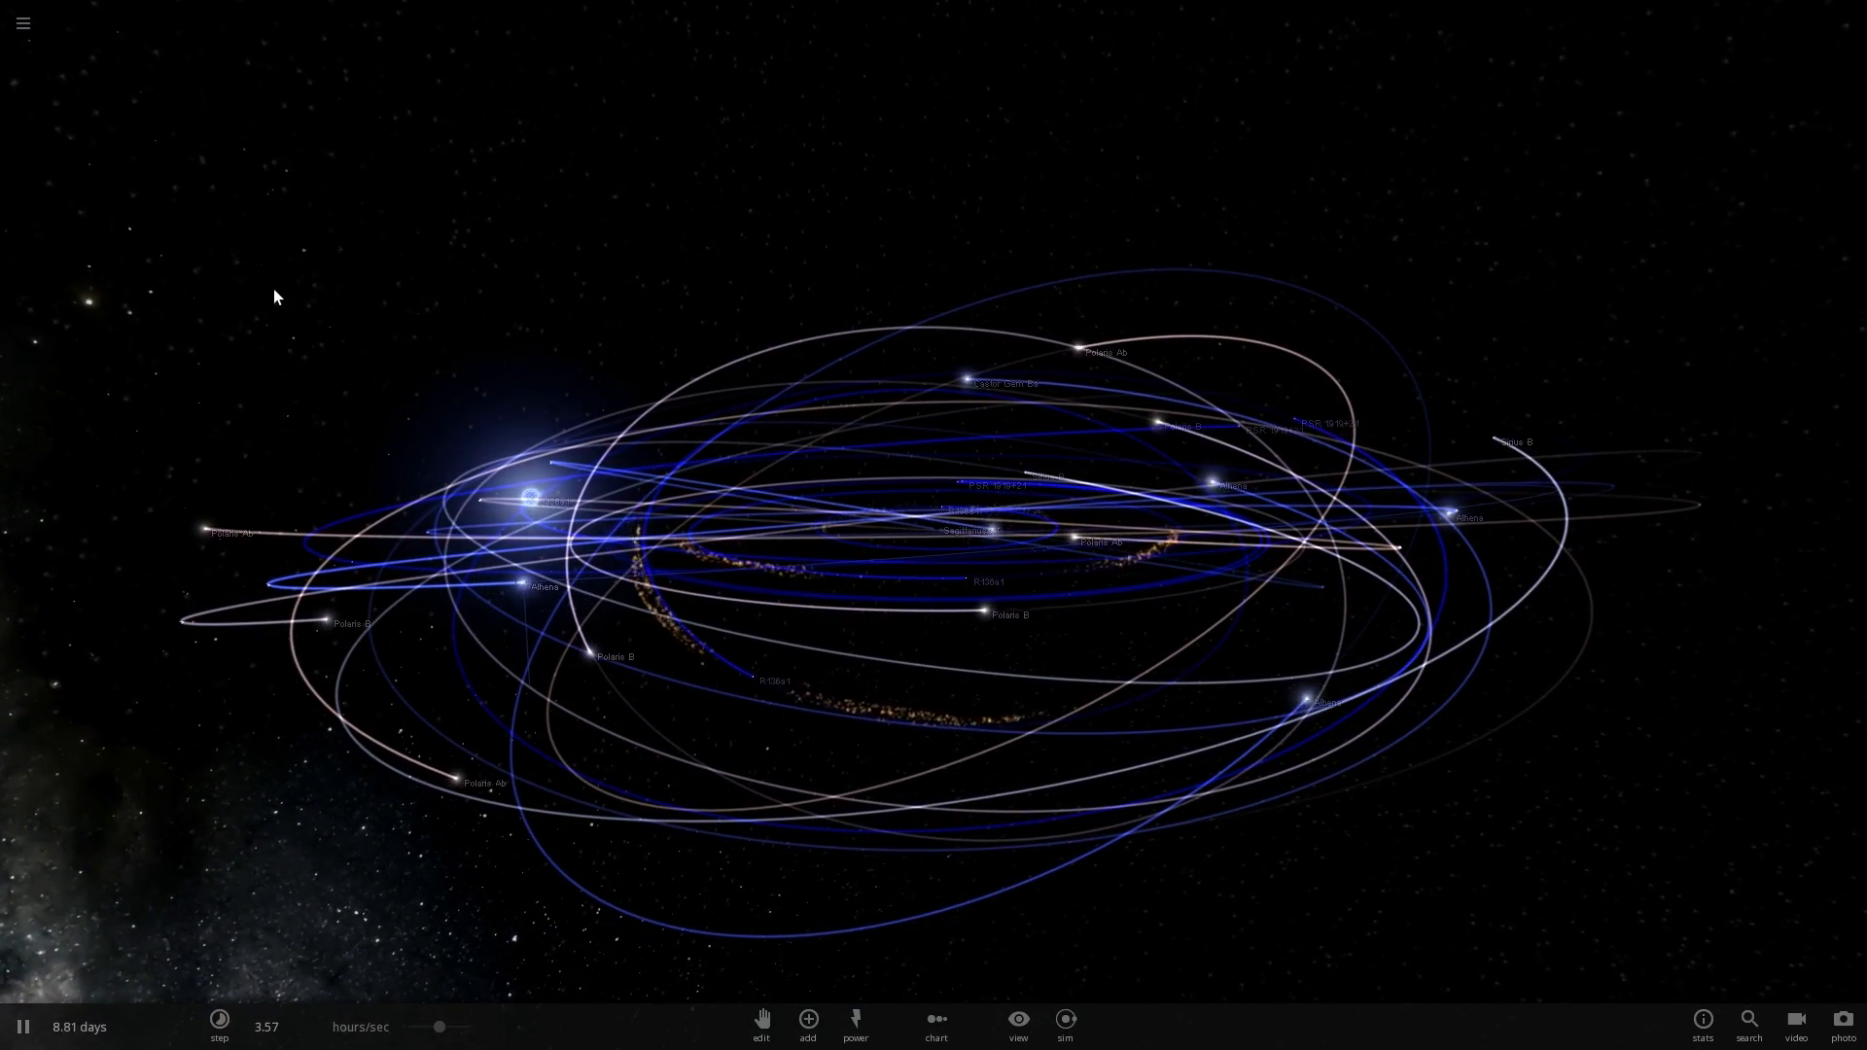
drag(226, 237, 1614, 930)
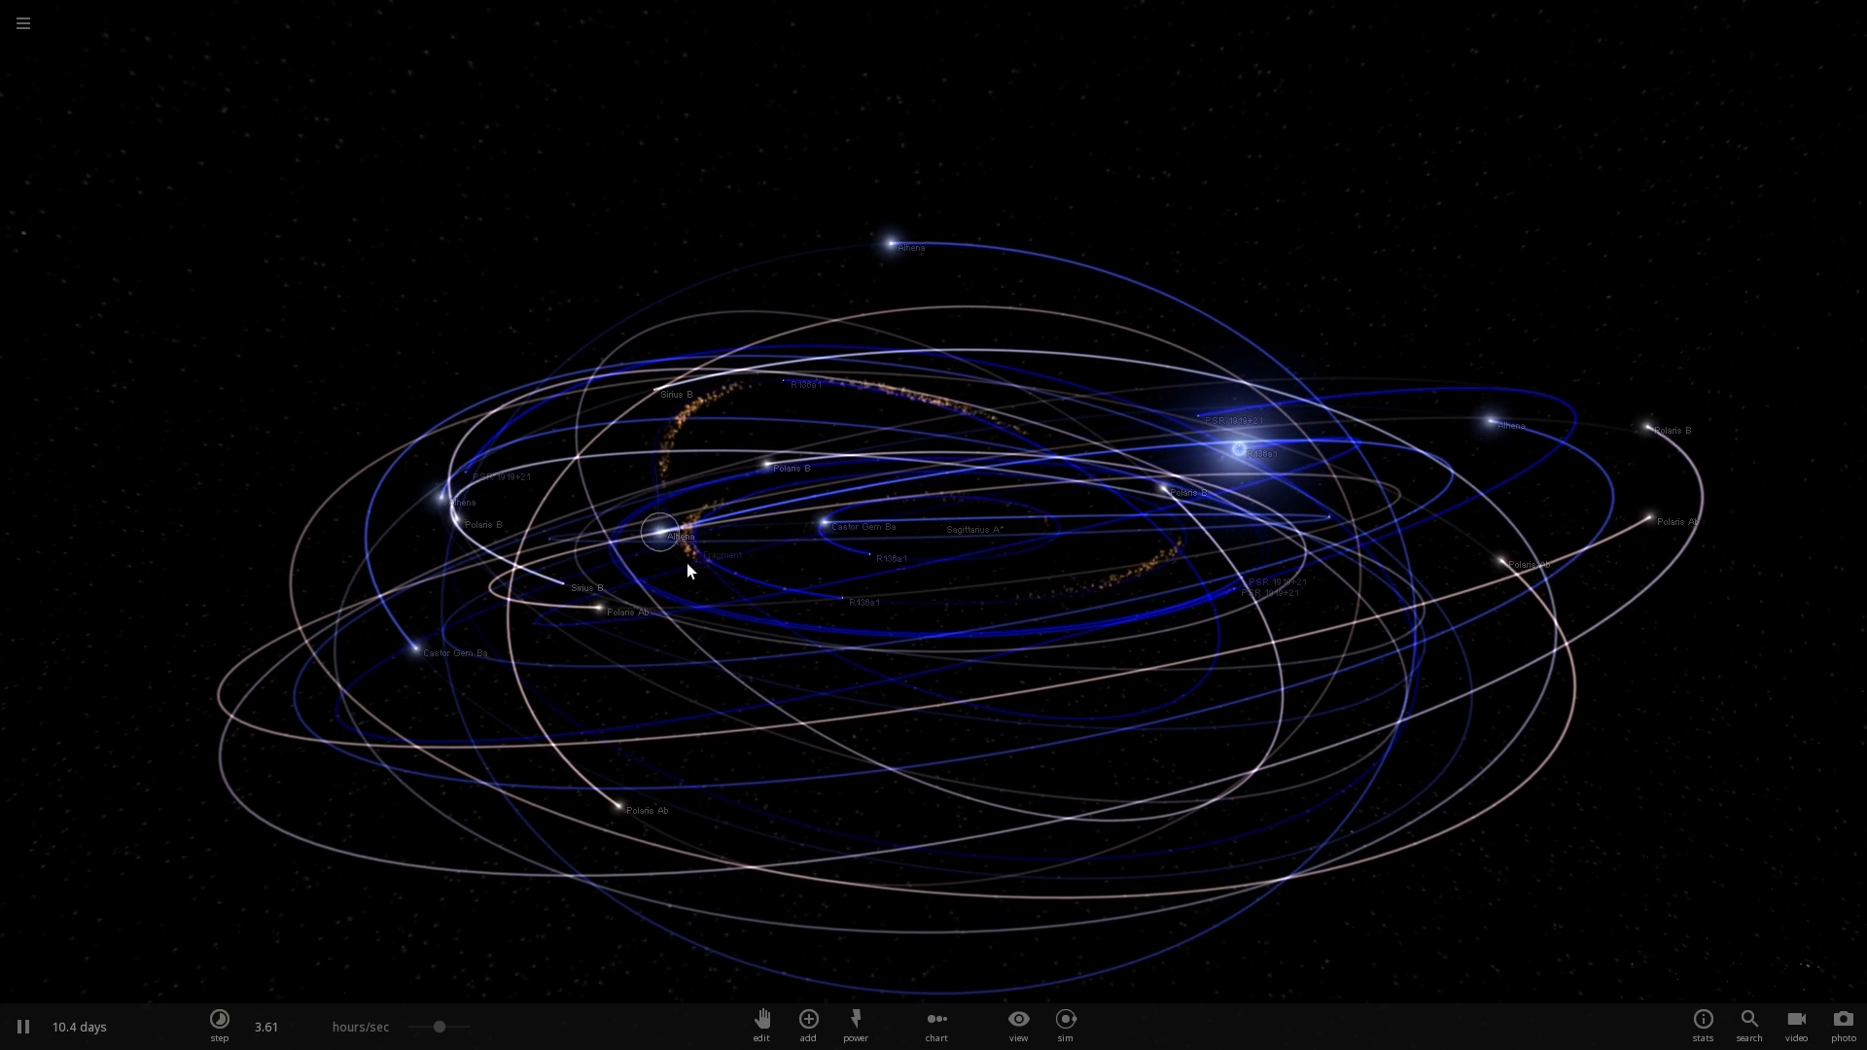
click(659, 533)
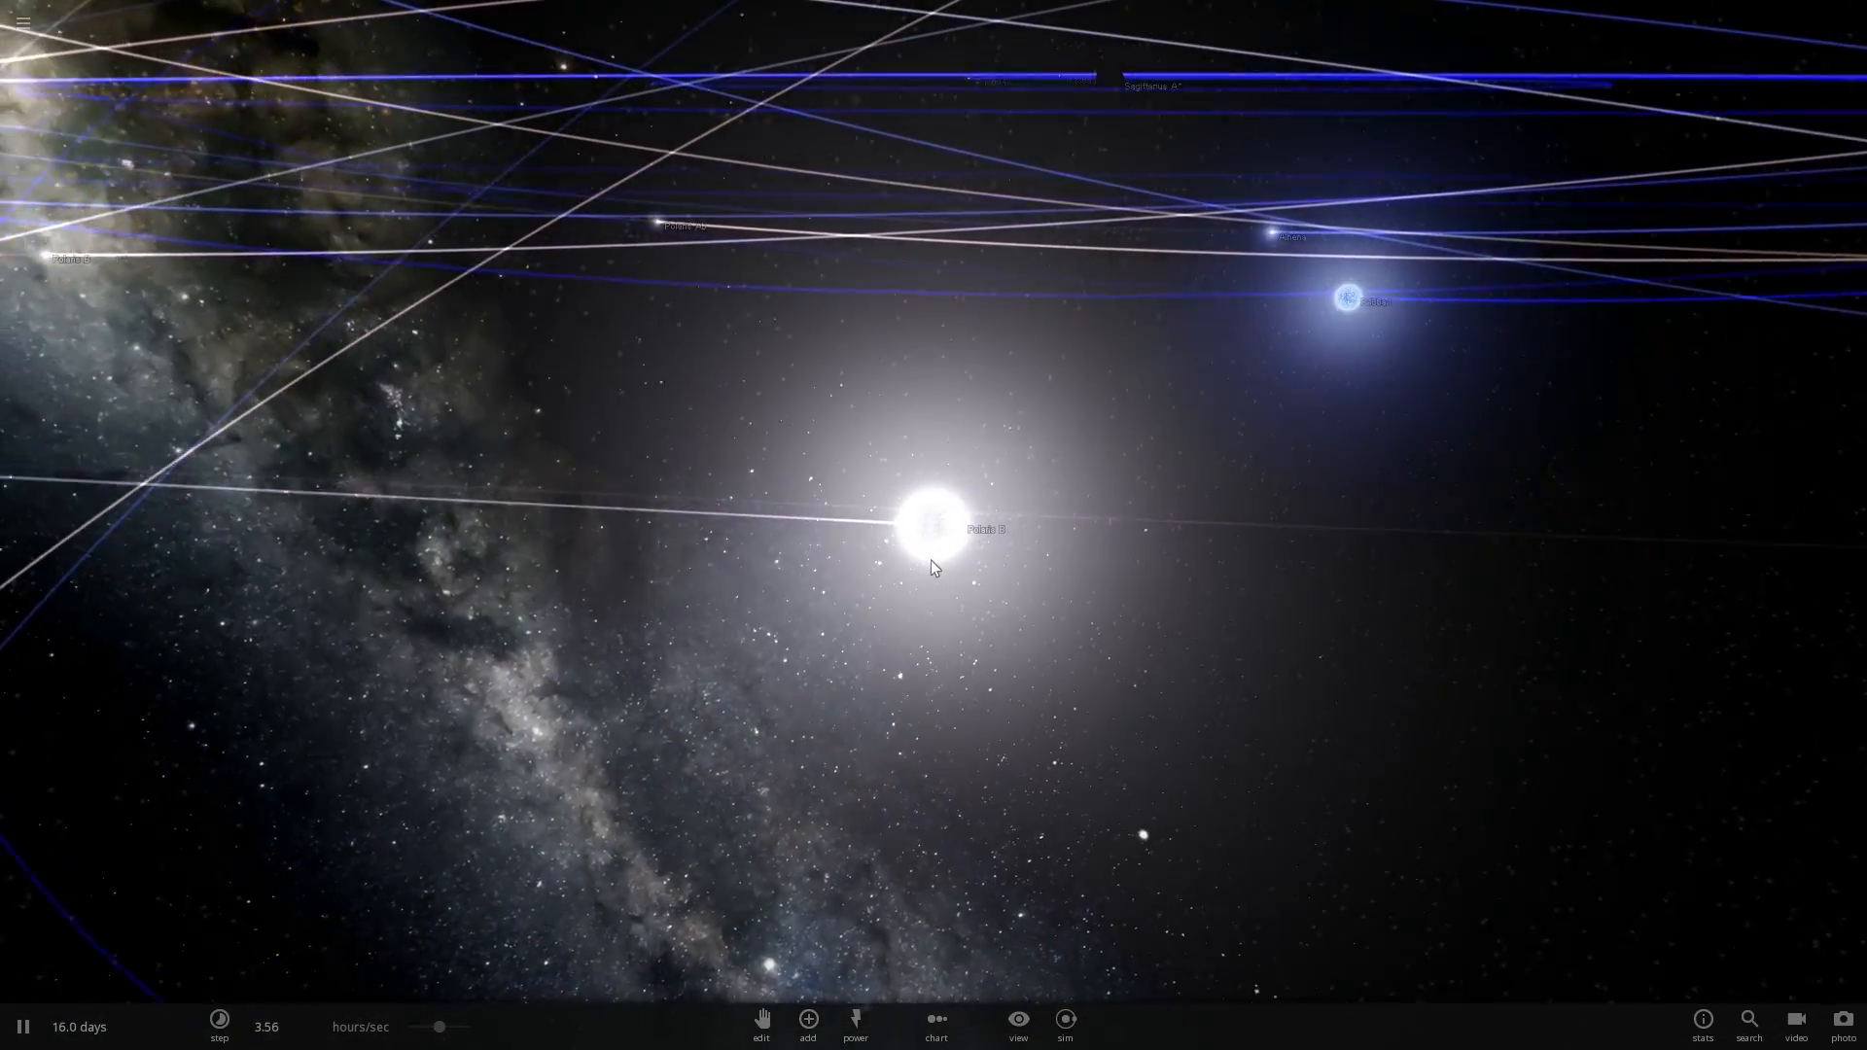
- Focus on Polaris B, then load the next simulation showing the gas cloud around Sagittarius A*
click(933, 525)
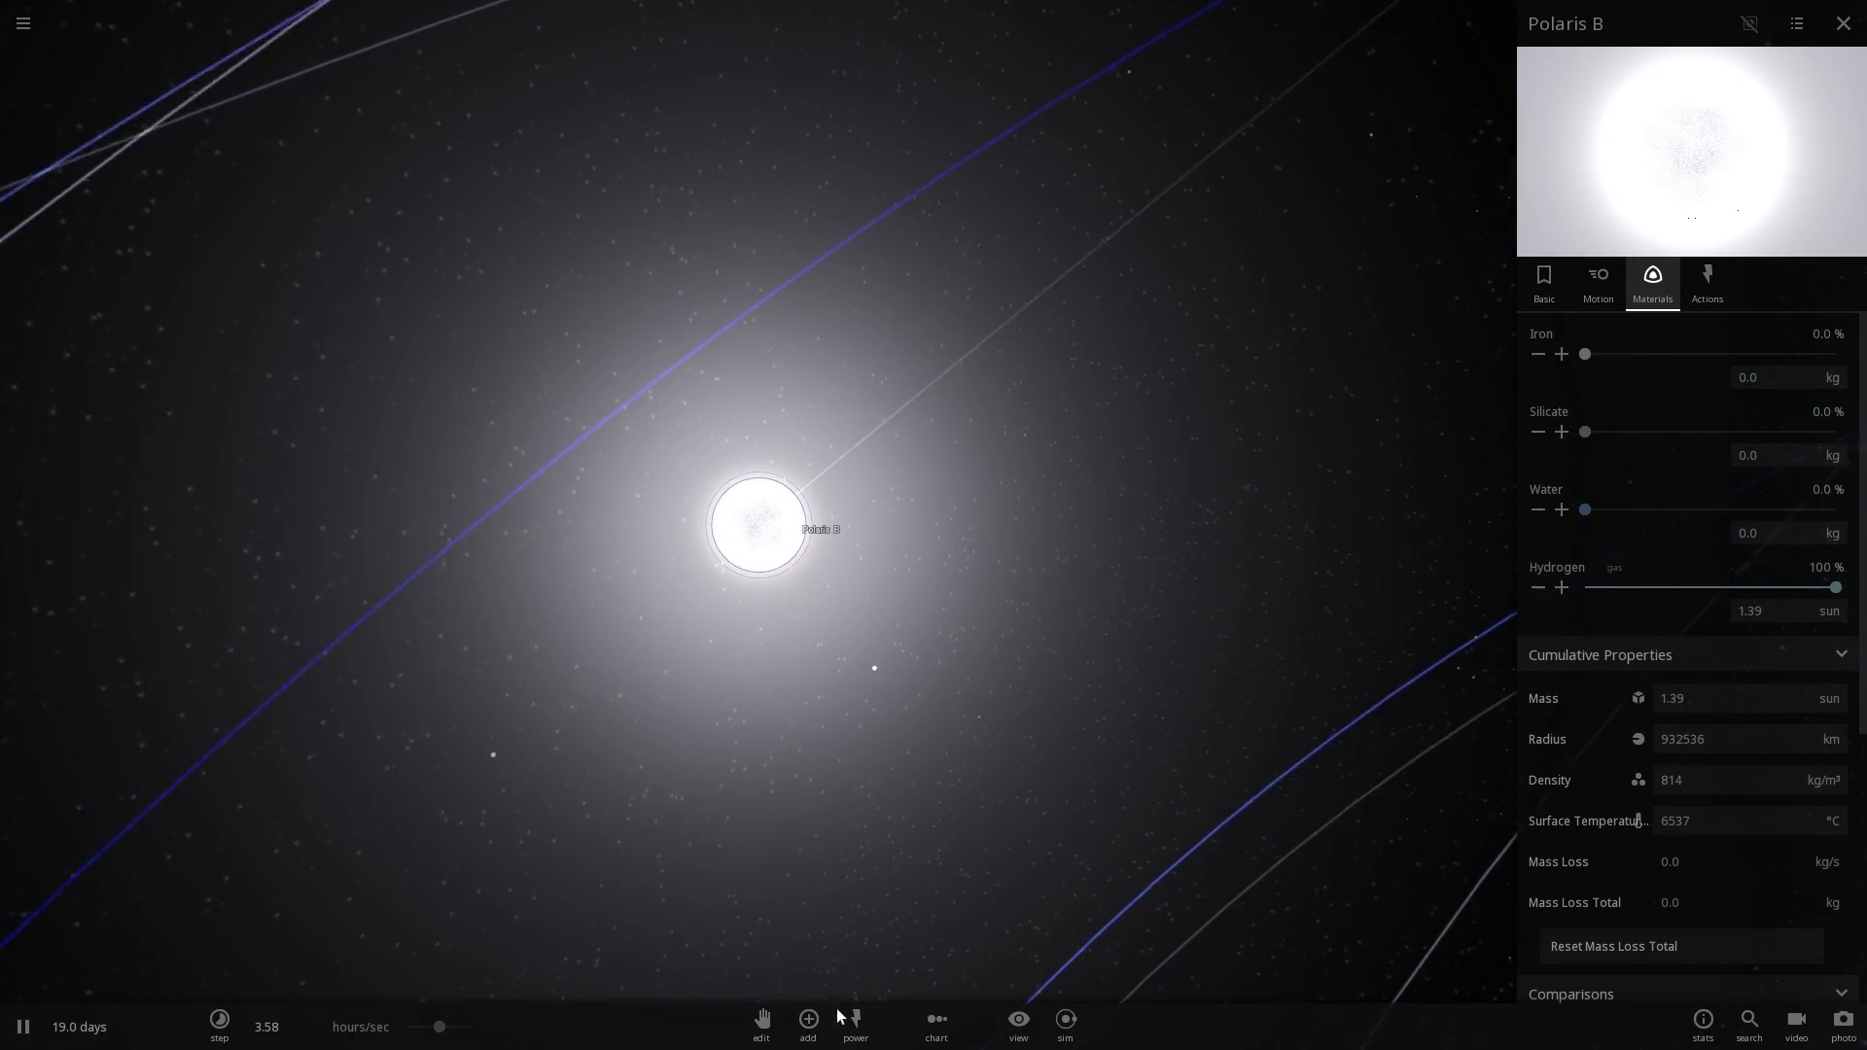
click(807, 1021)
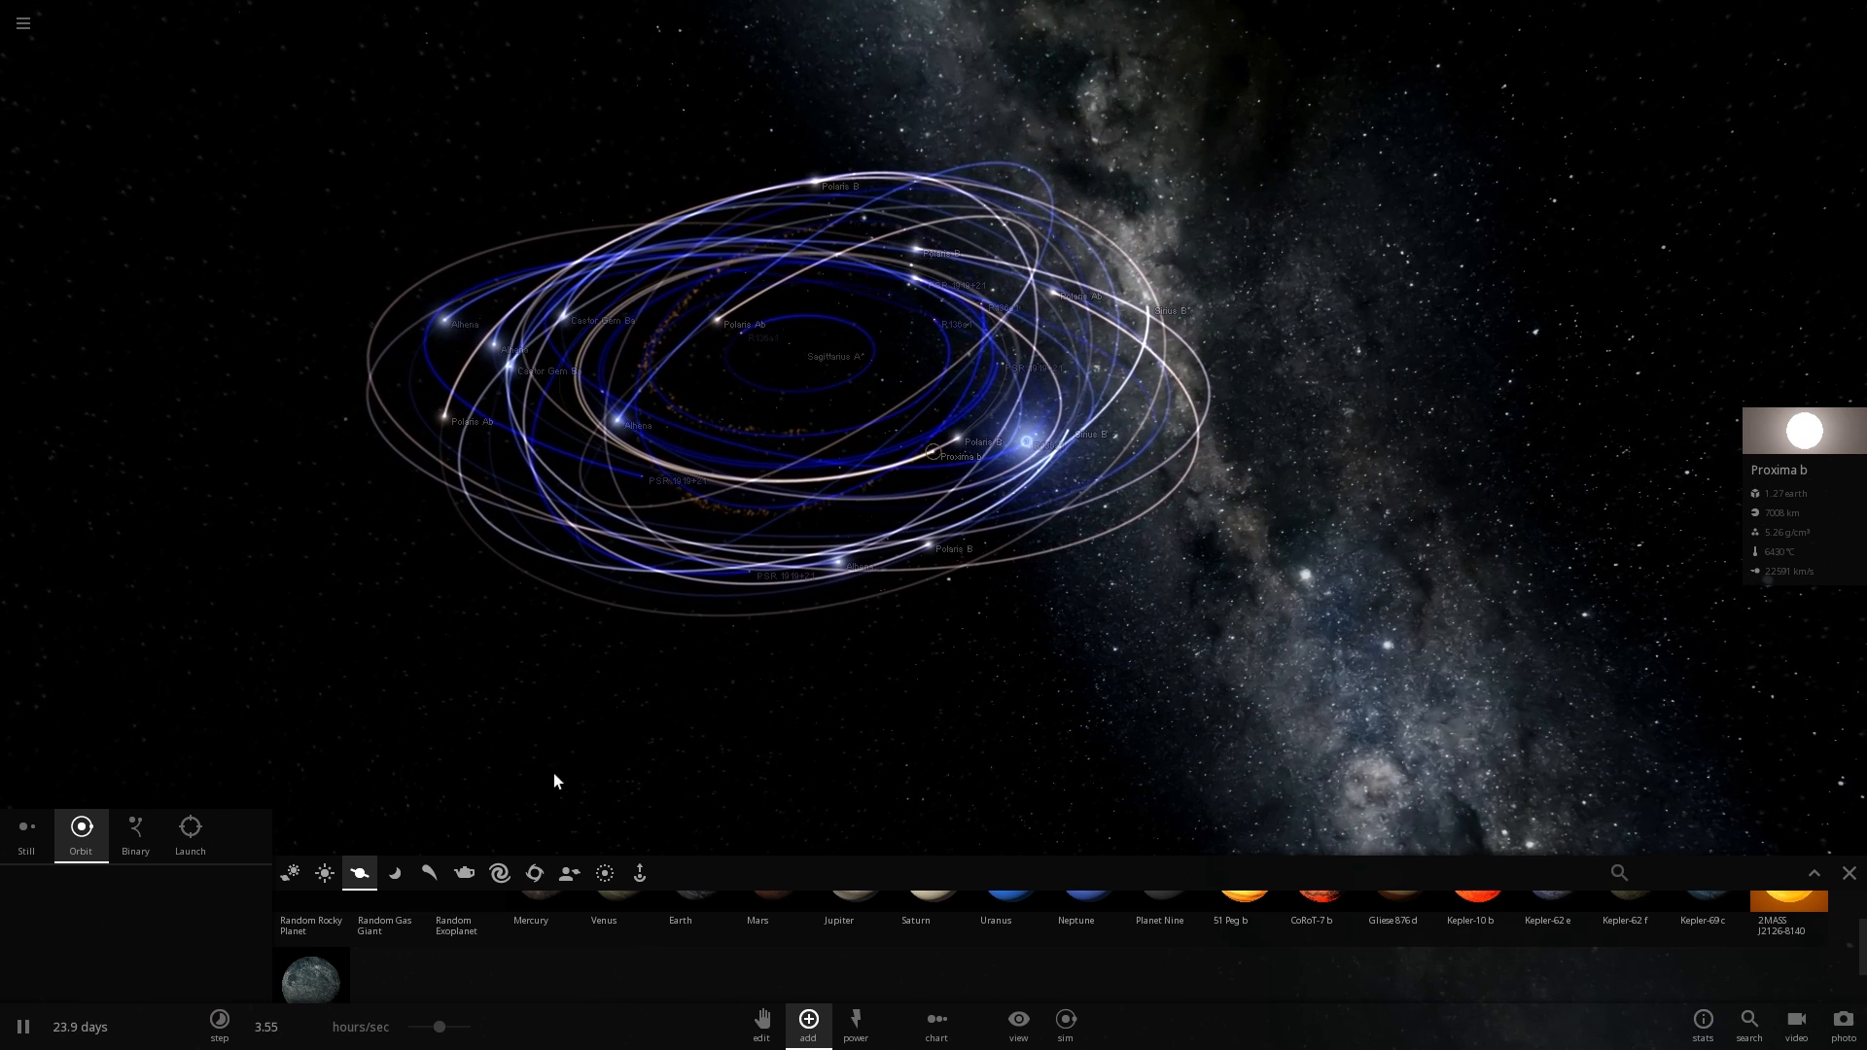
click(854, 1025)
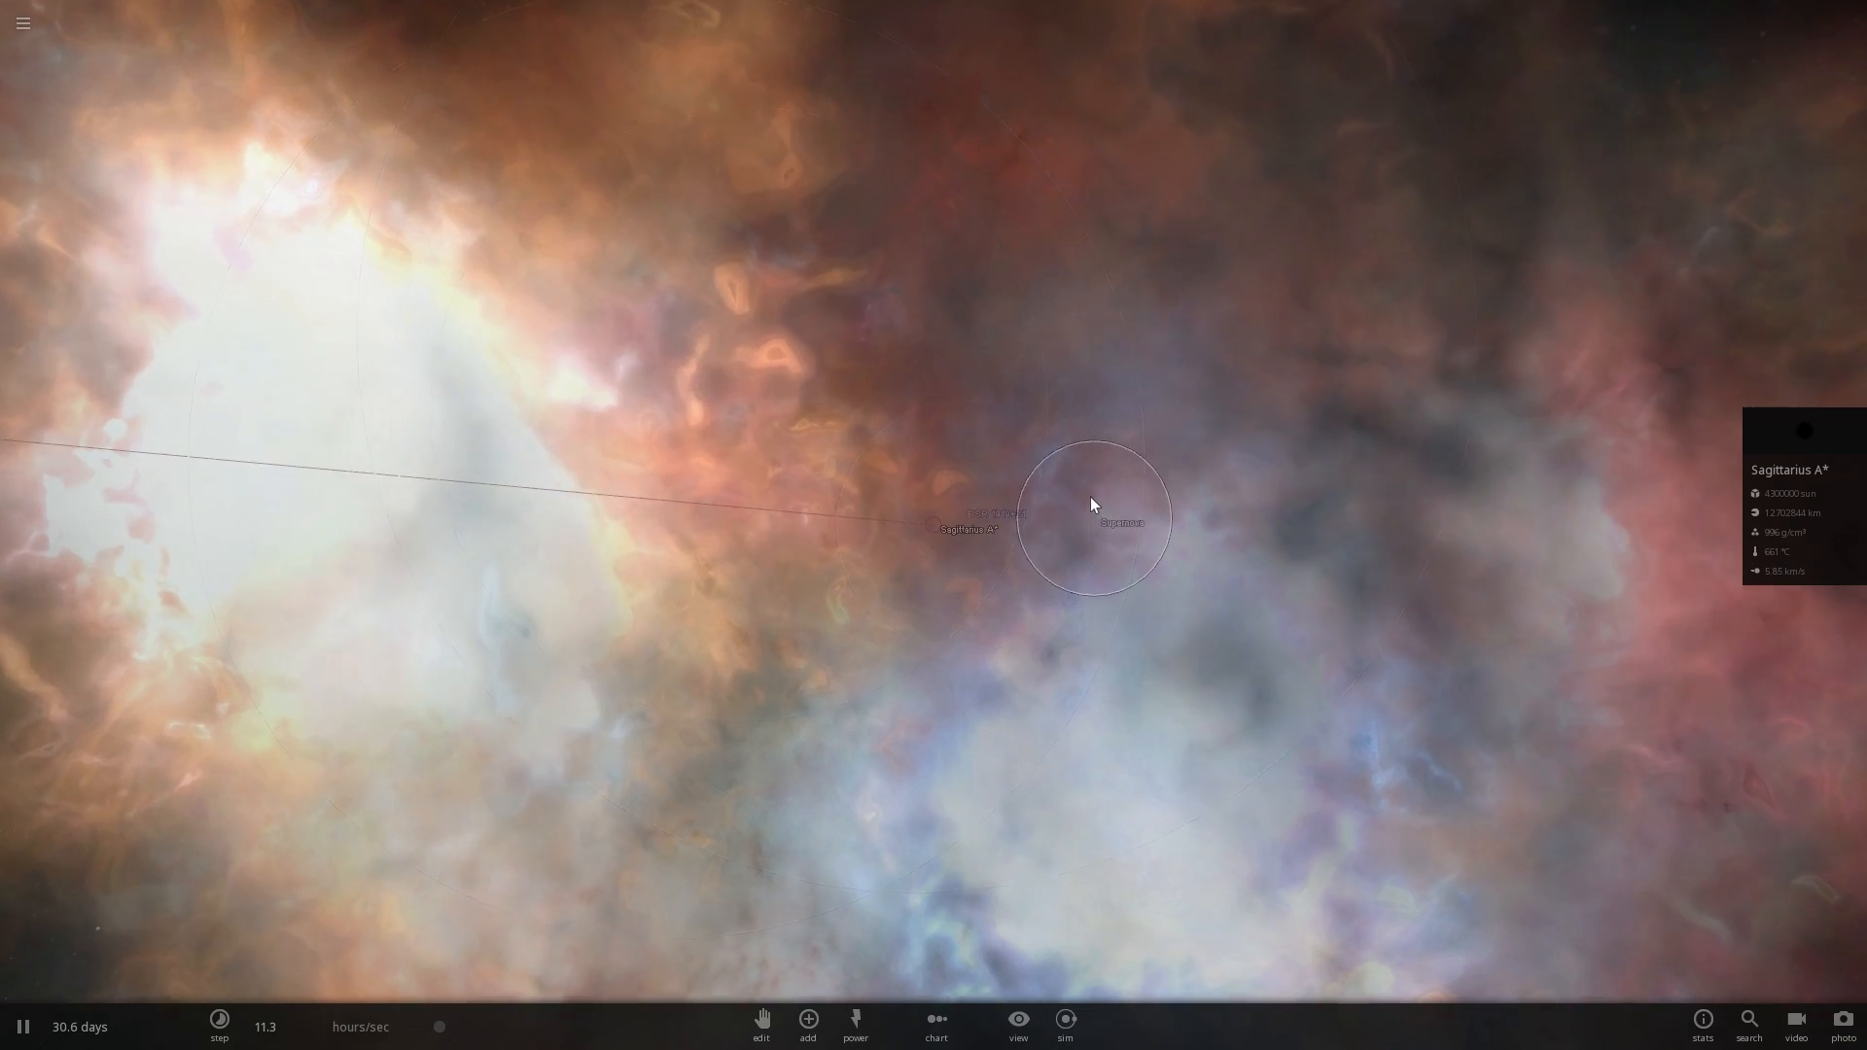
- Browse the star and planet catalogues, then show the Sun's composition as 100% hydrogen at 1 solar mass
click(807, 1019)
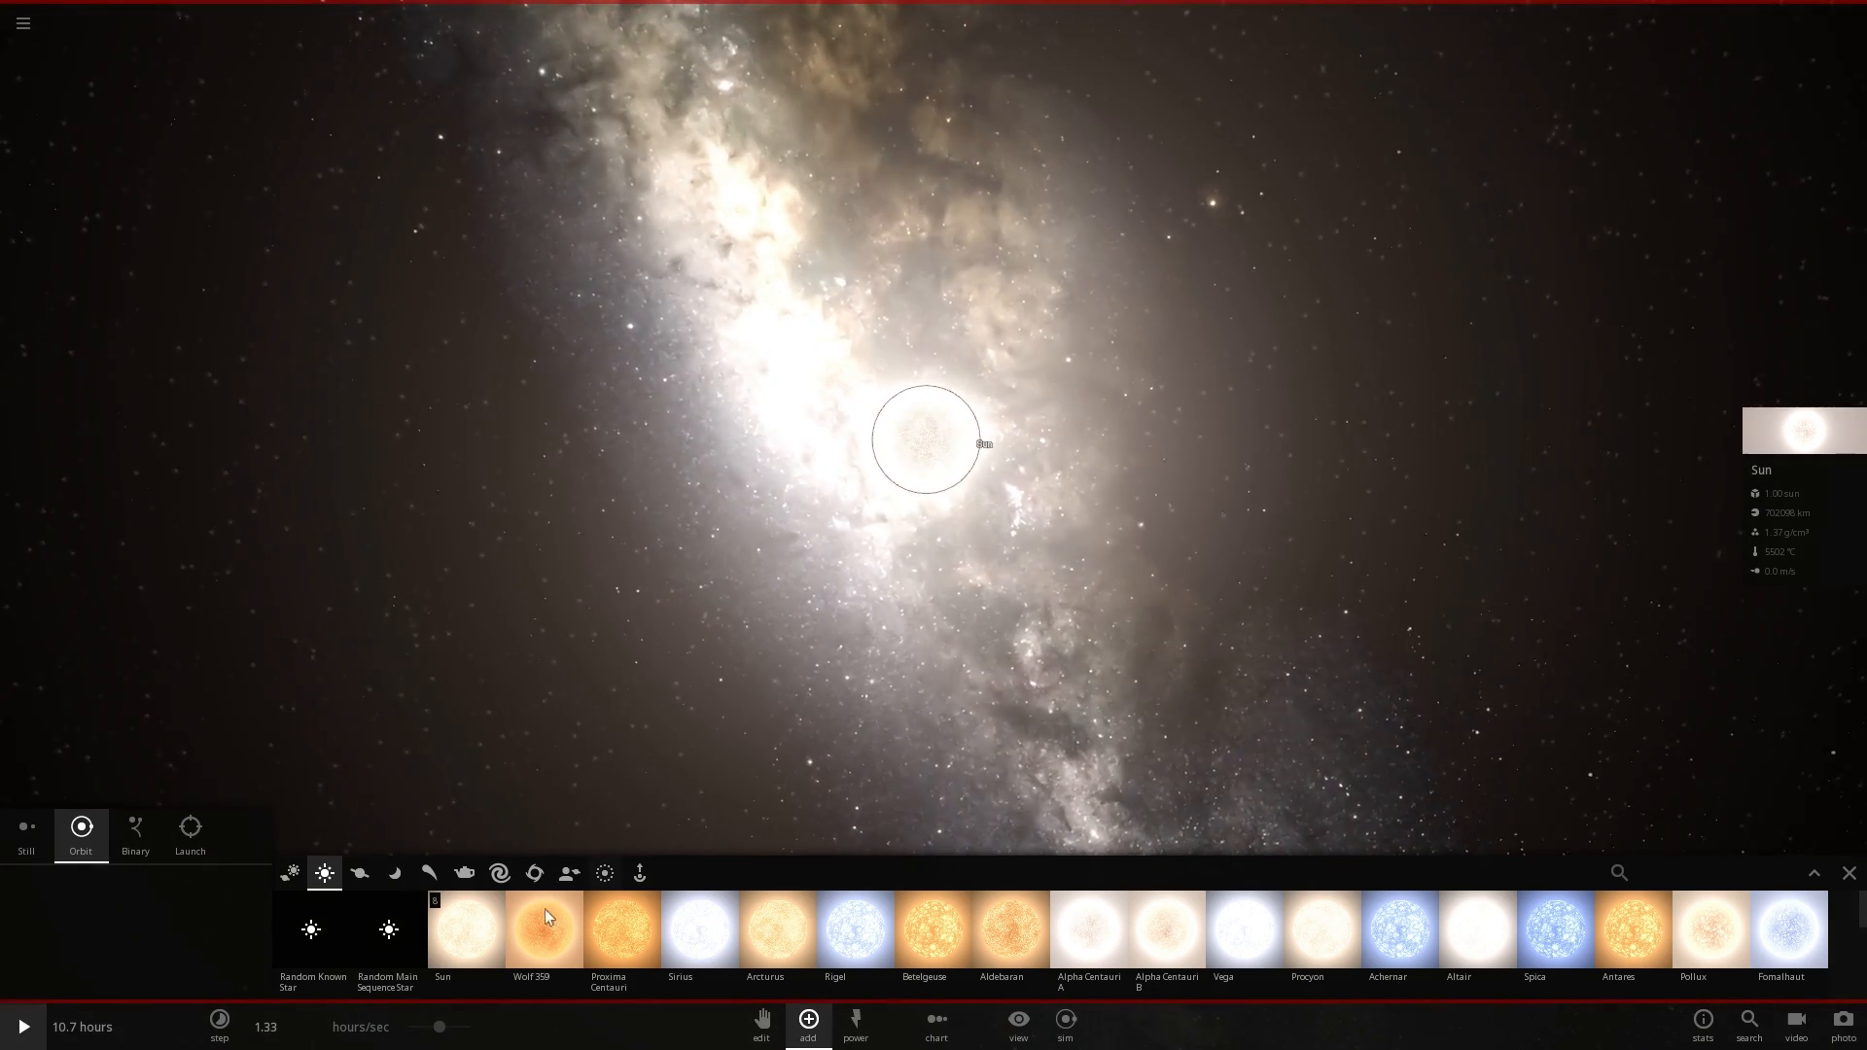
click(358, 873)
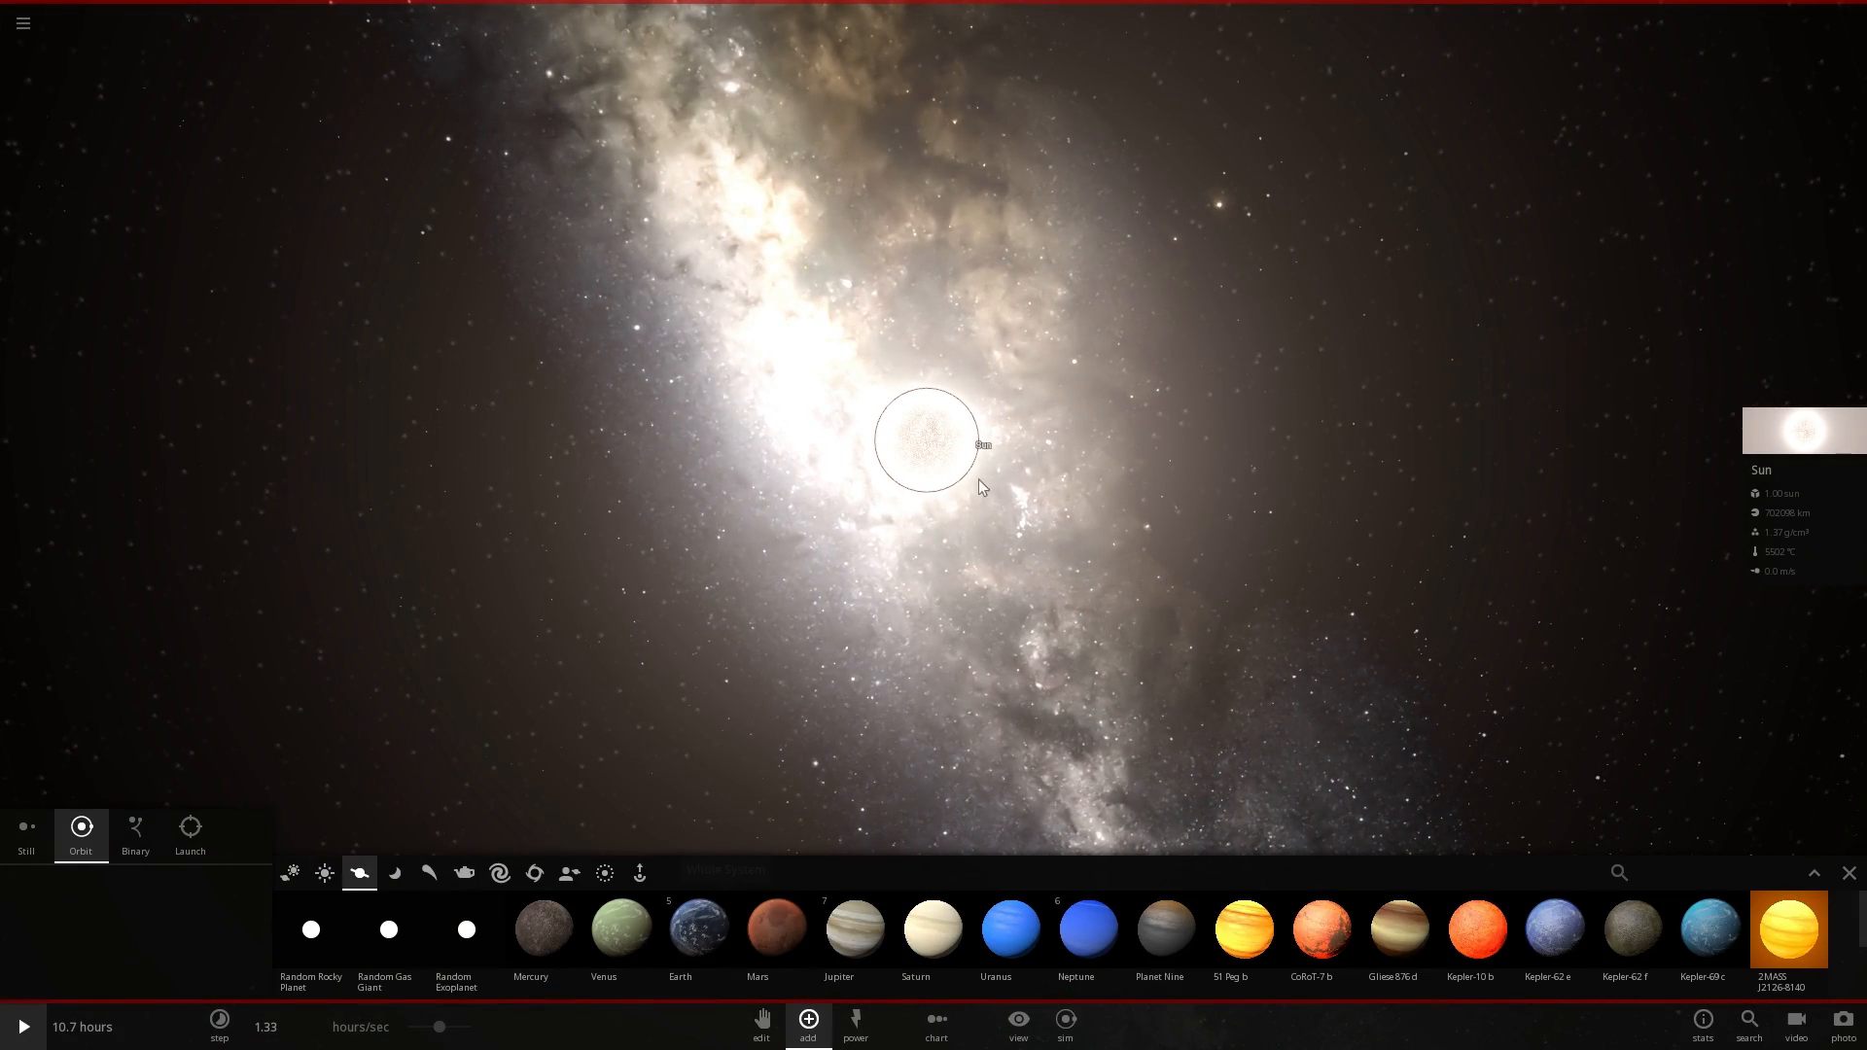
click(921, 441)
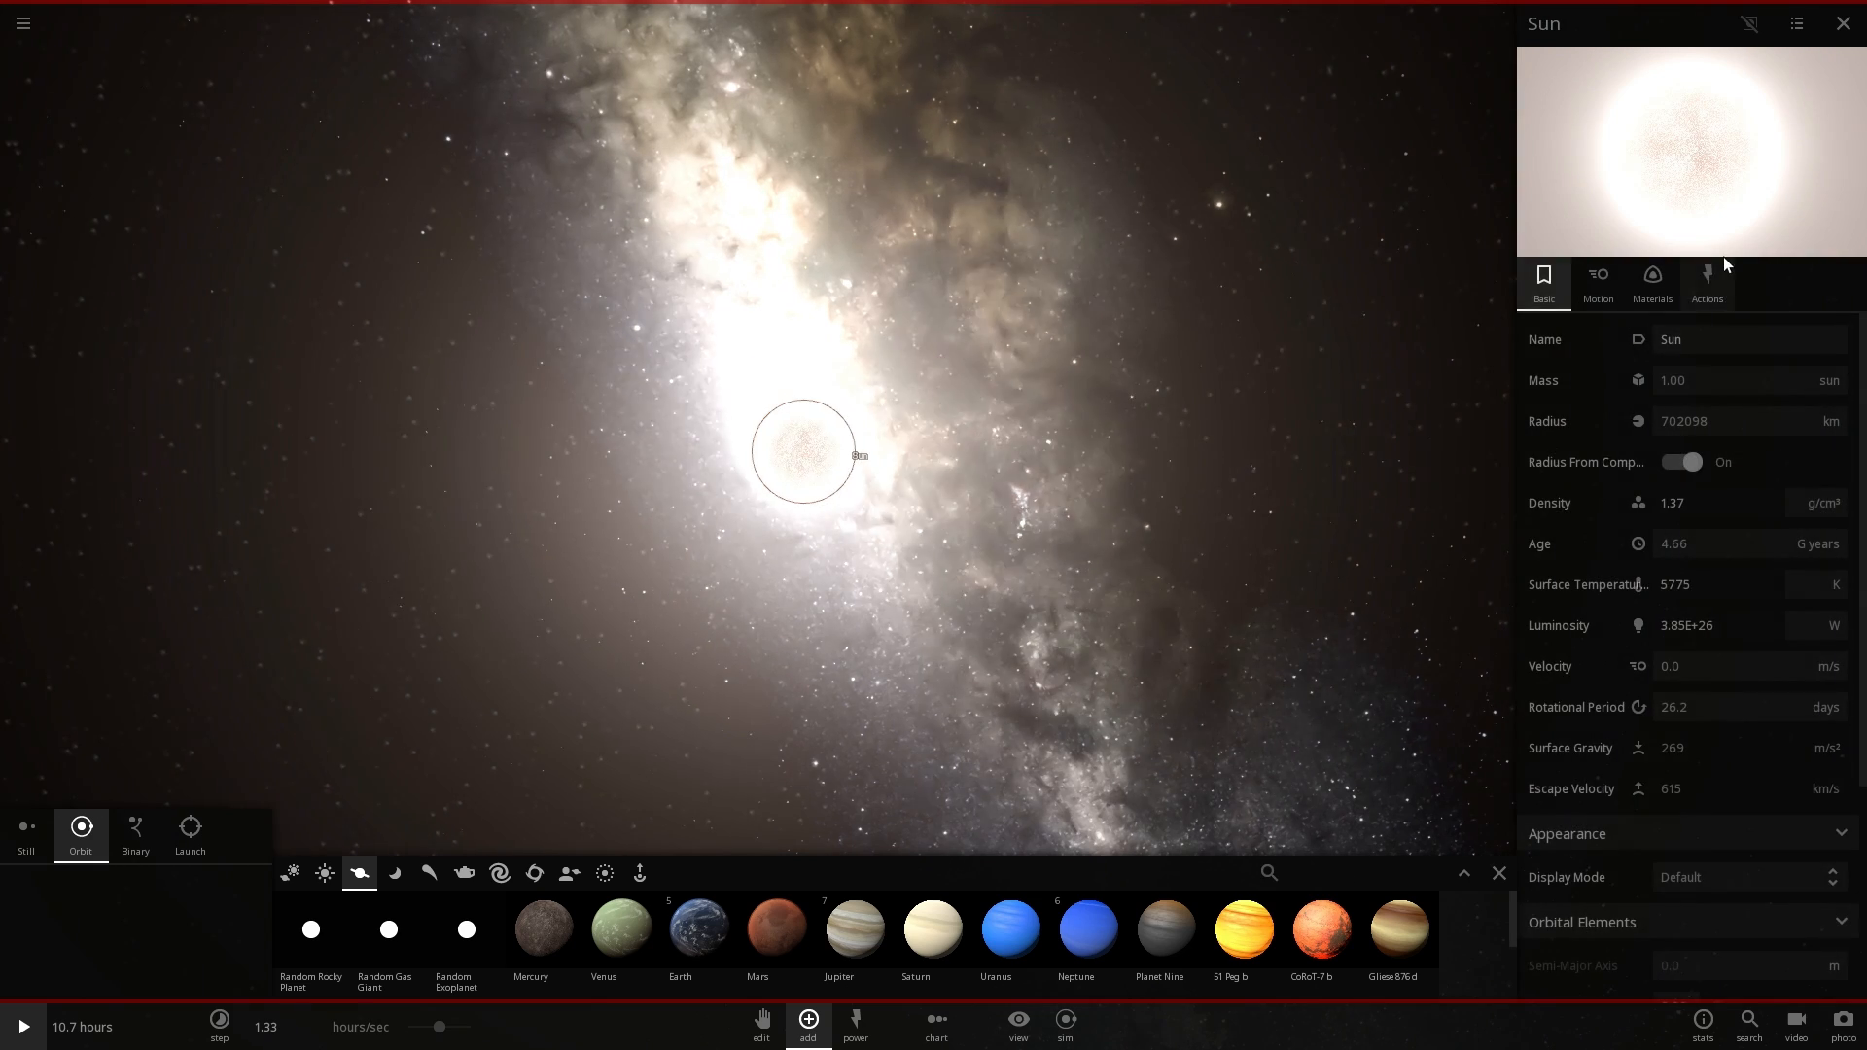
click(1706, 284)
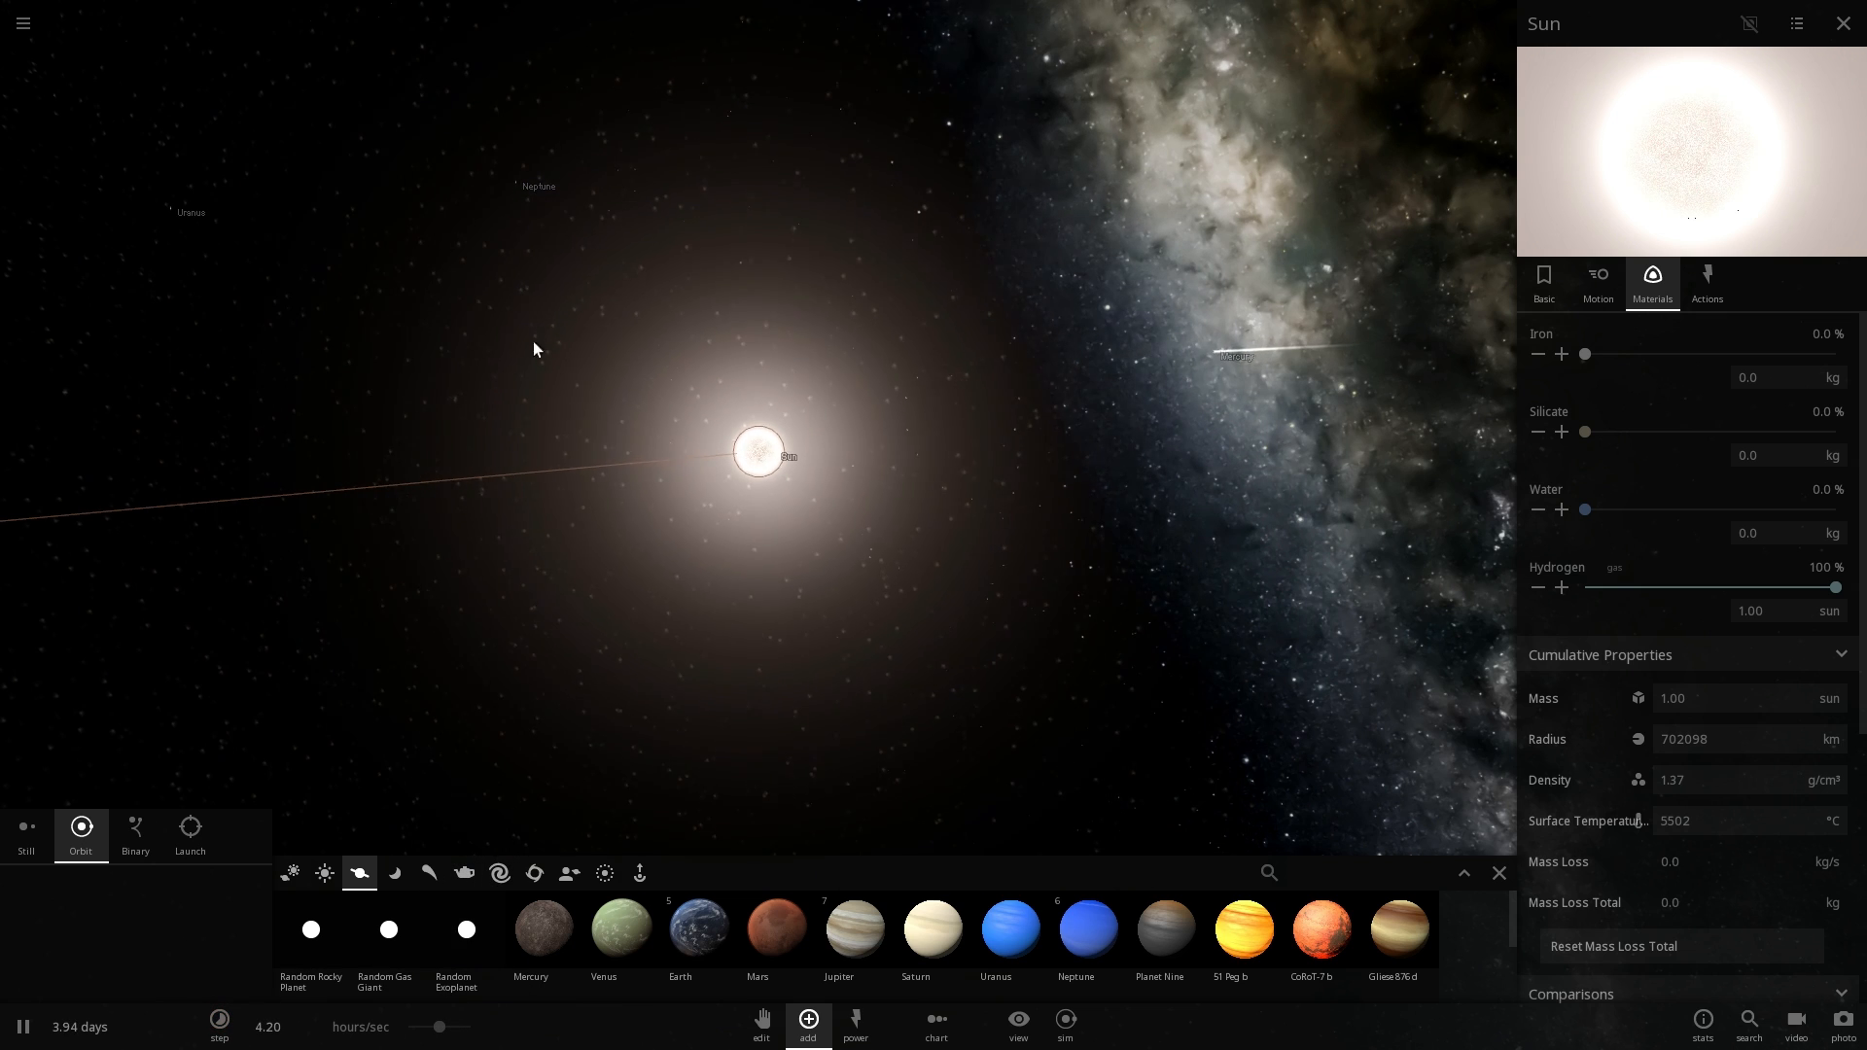
- Search the saved simulations for 'near' and load the nearest stars field
click(24, 21)
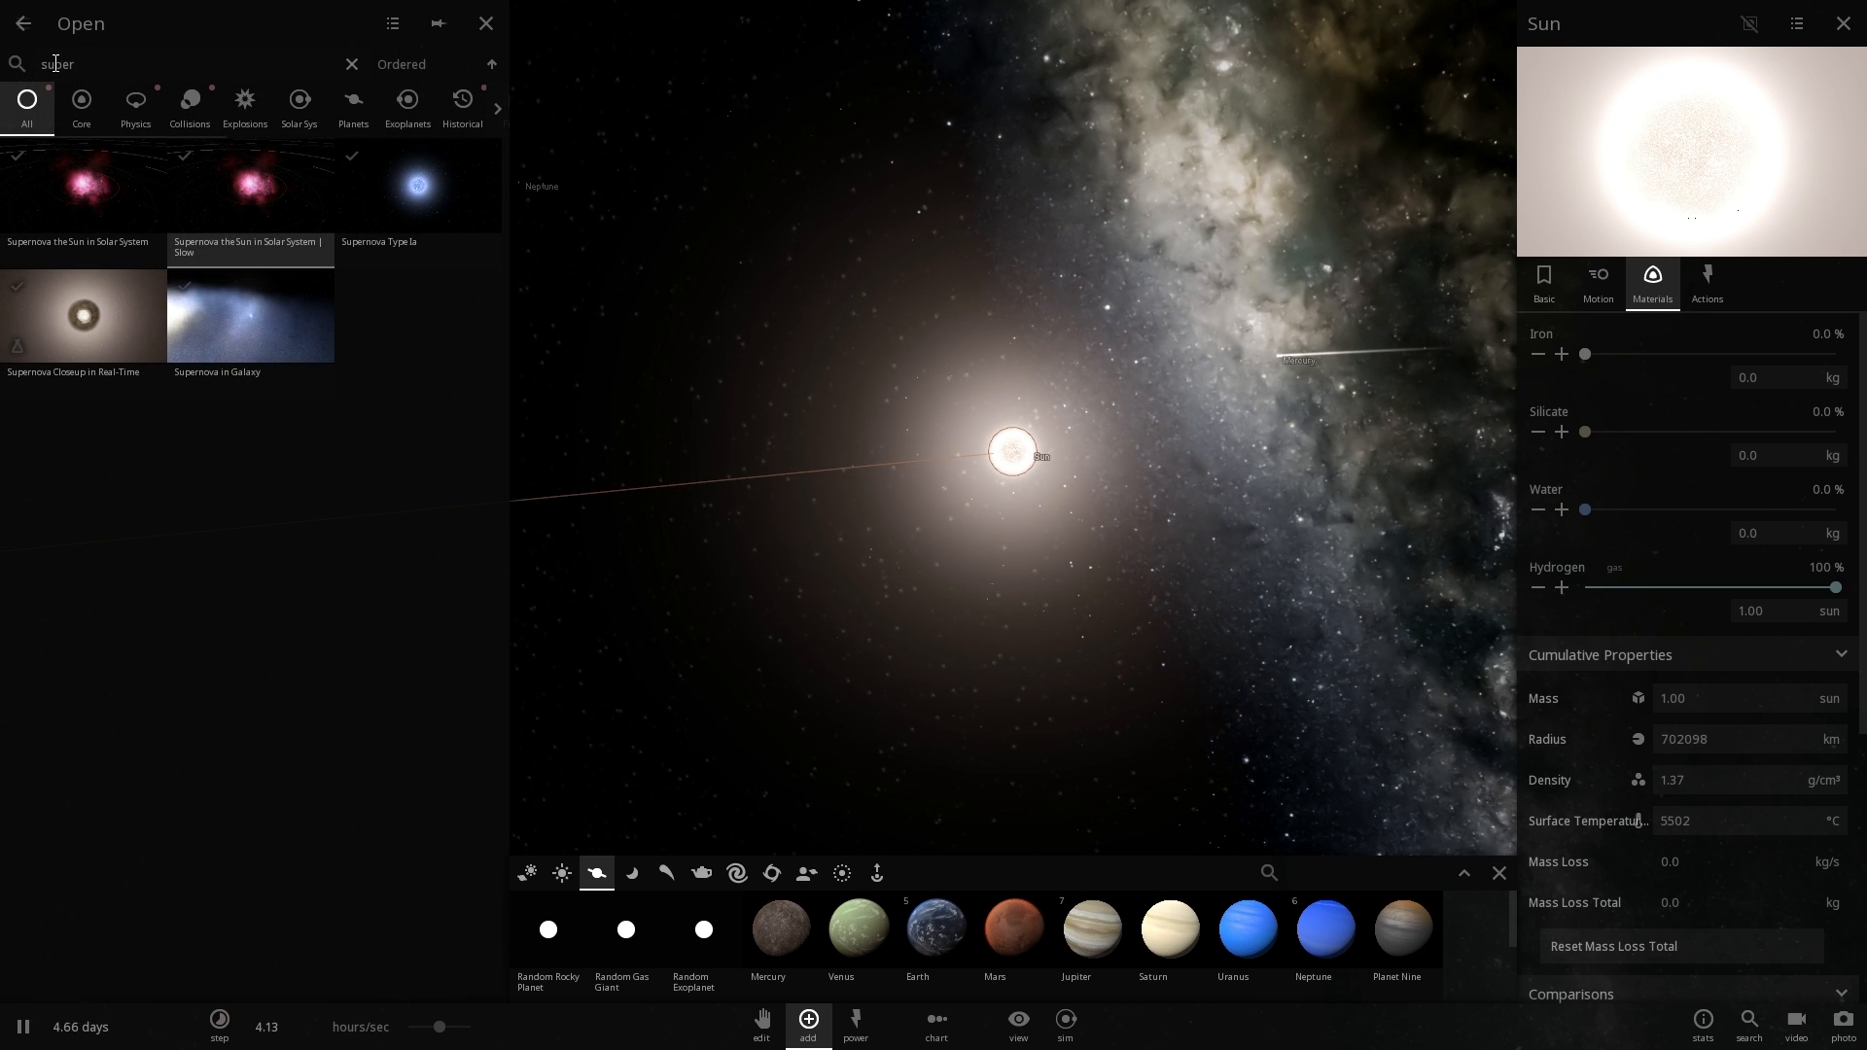
text(near)
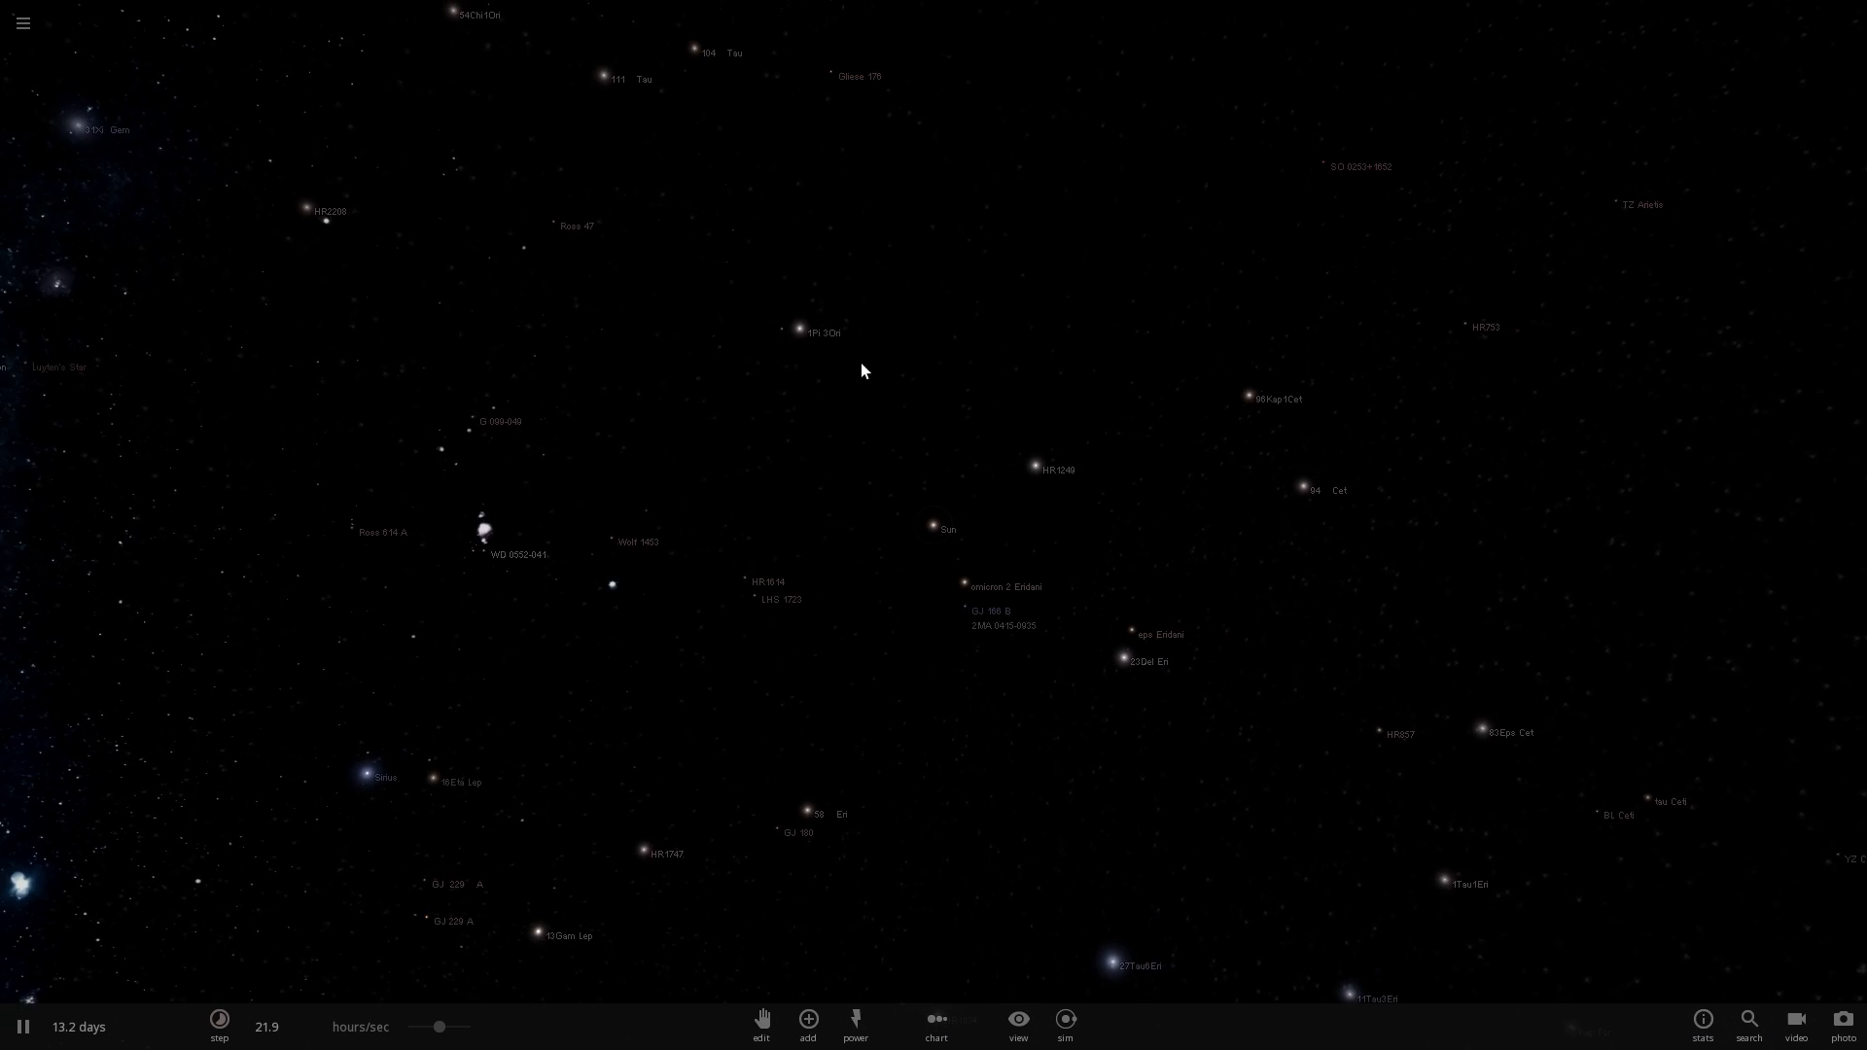
- Select the Sun among the nearby stars, swing the view, then return Home for the Population III/II/I comparison
click(800, 333)
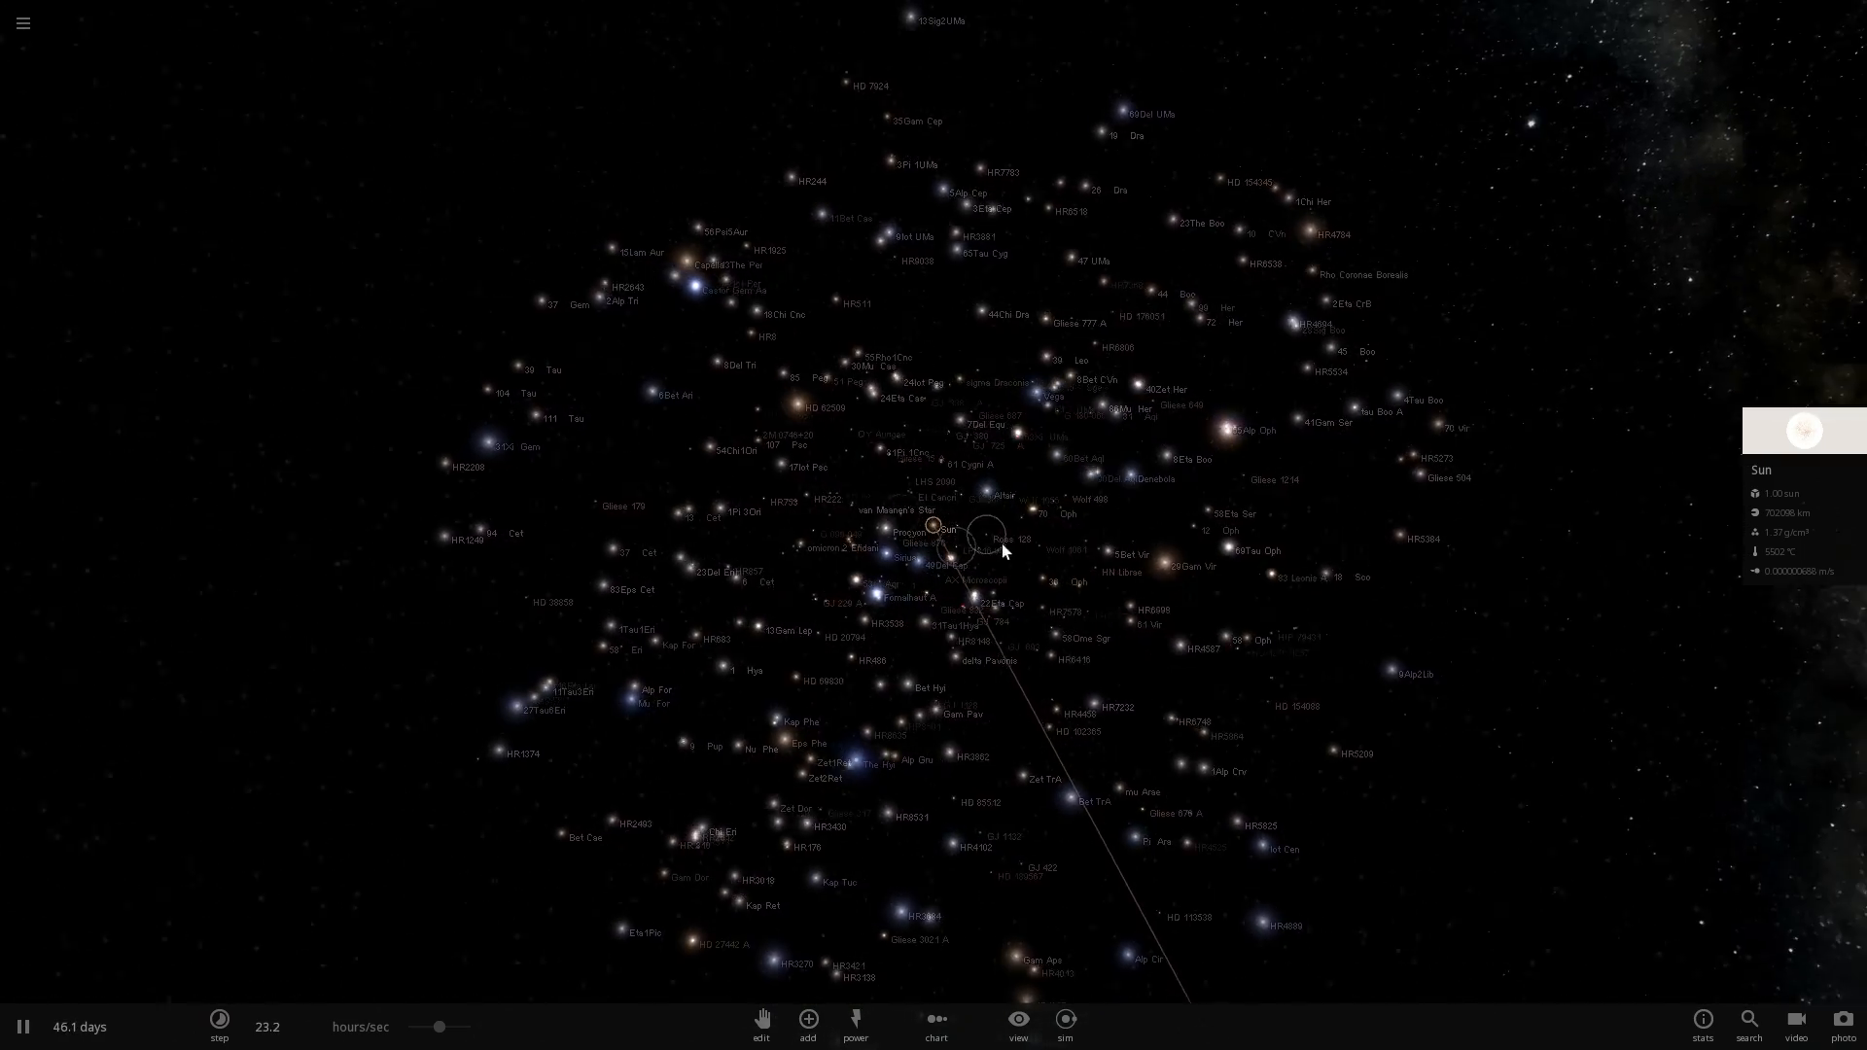
drag(1011, 548, 1120, 578)
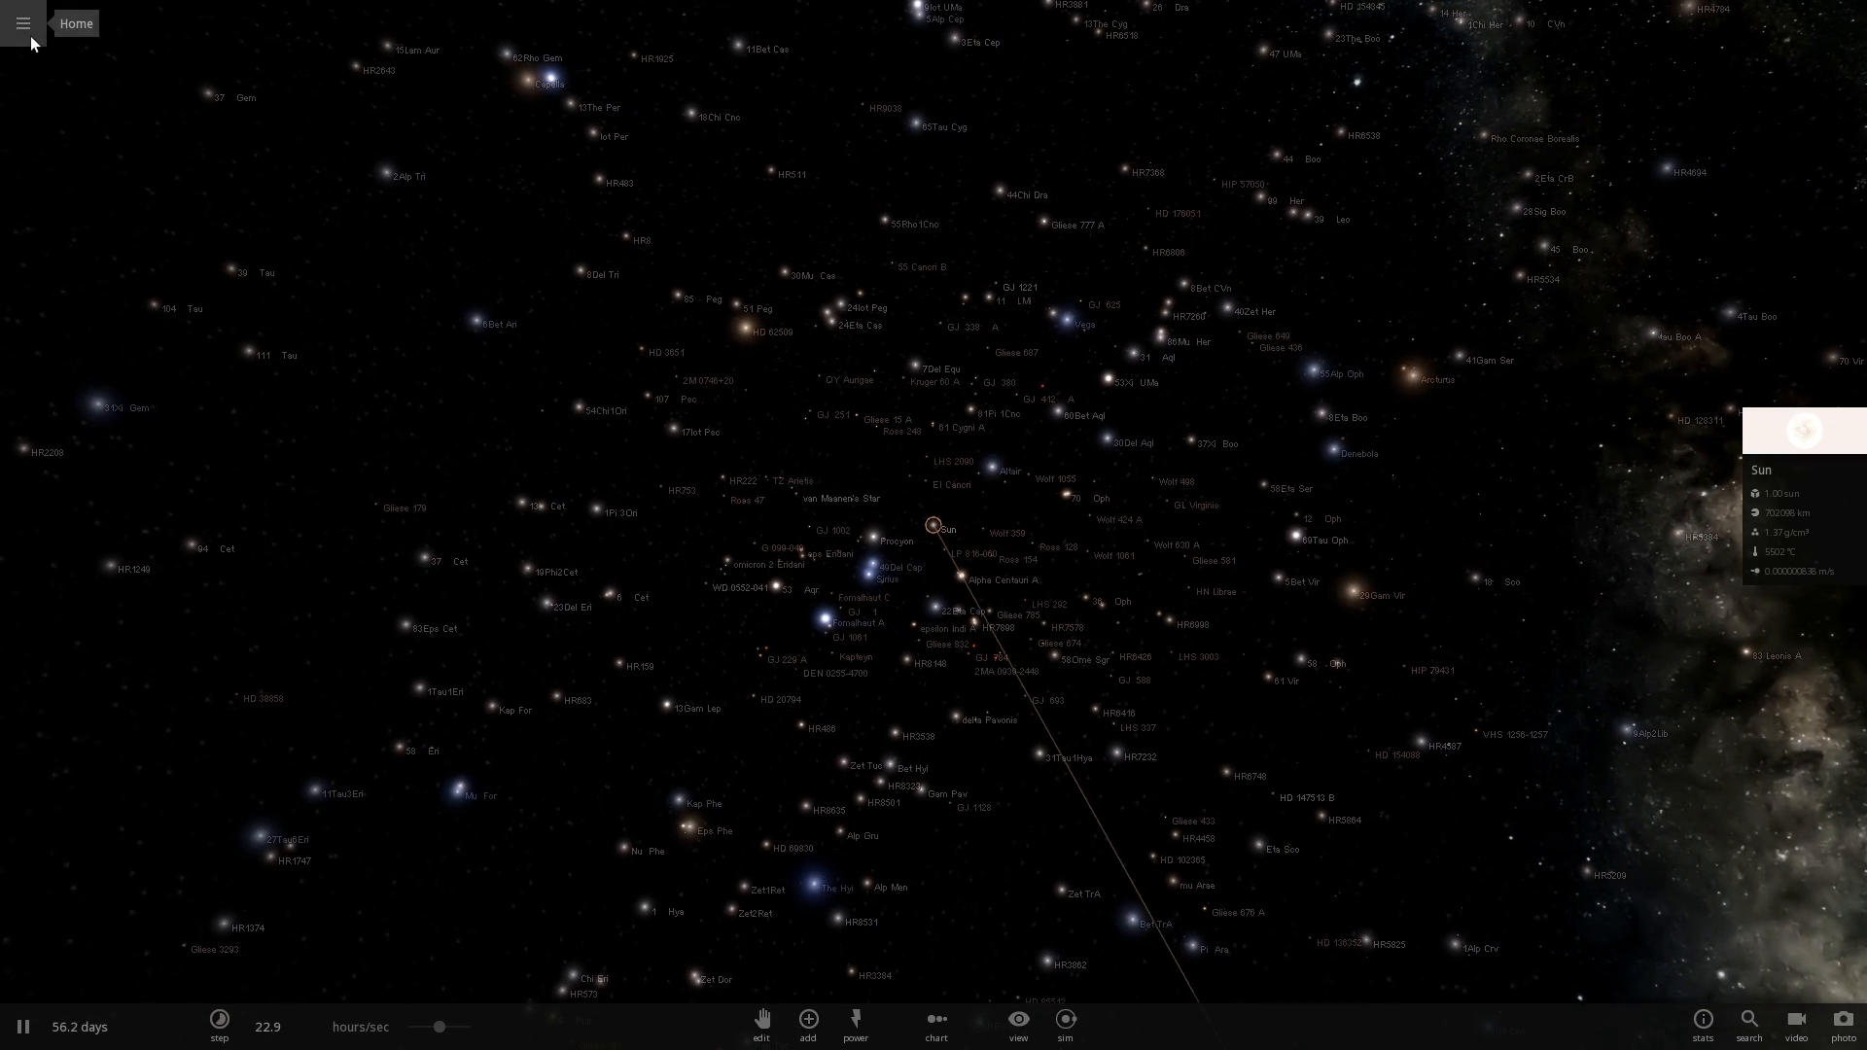
click(23, 23)
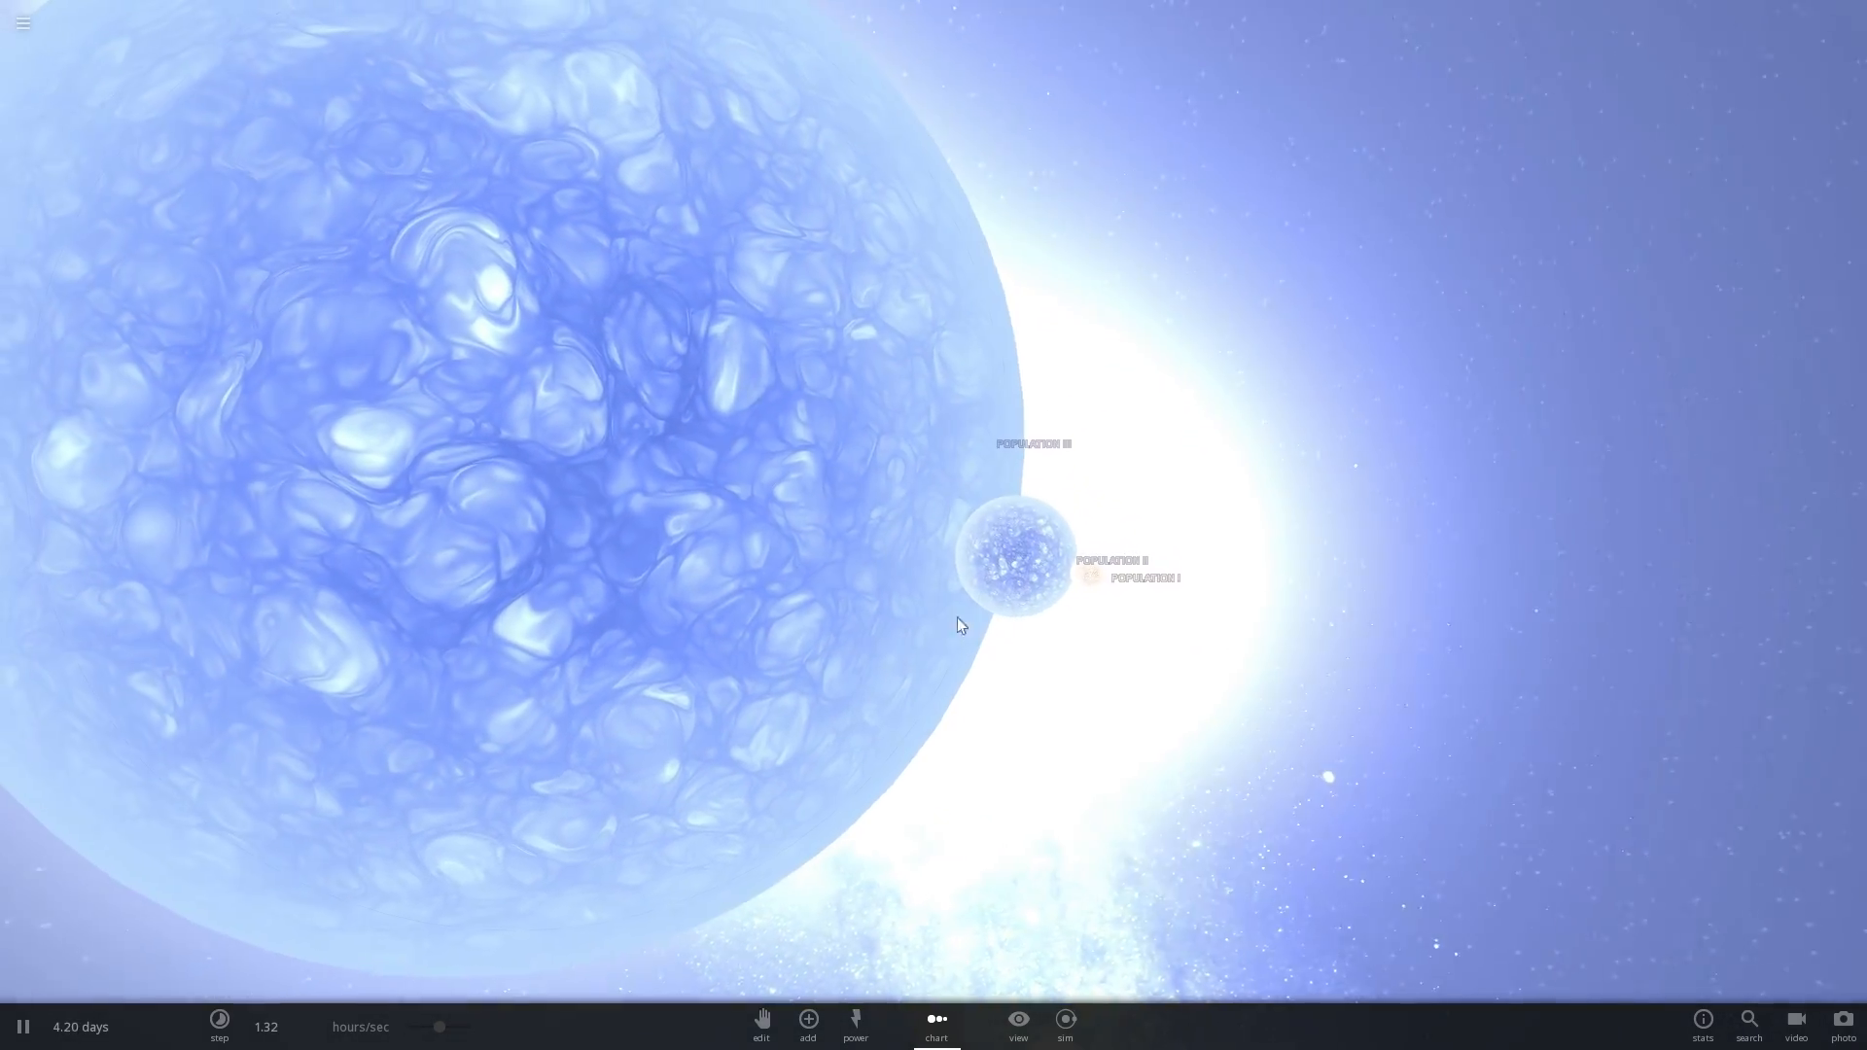
- Inspect the Population II star's materials, then the Population I star's composition (1.00 solar mass, 99.2% hydrogen, 0.775% water)
click(1017, 560)
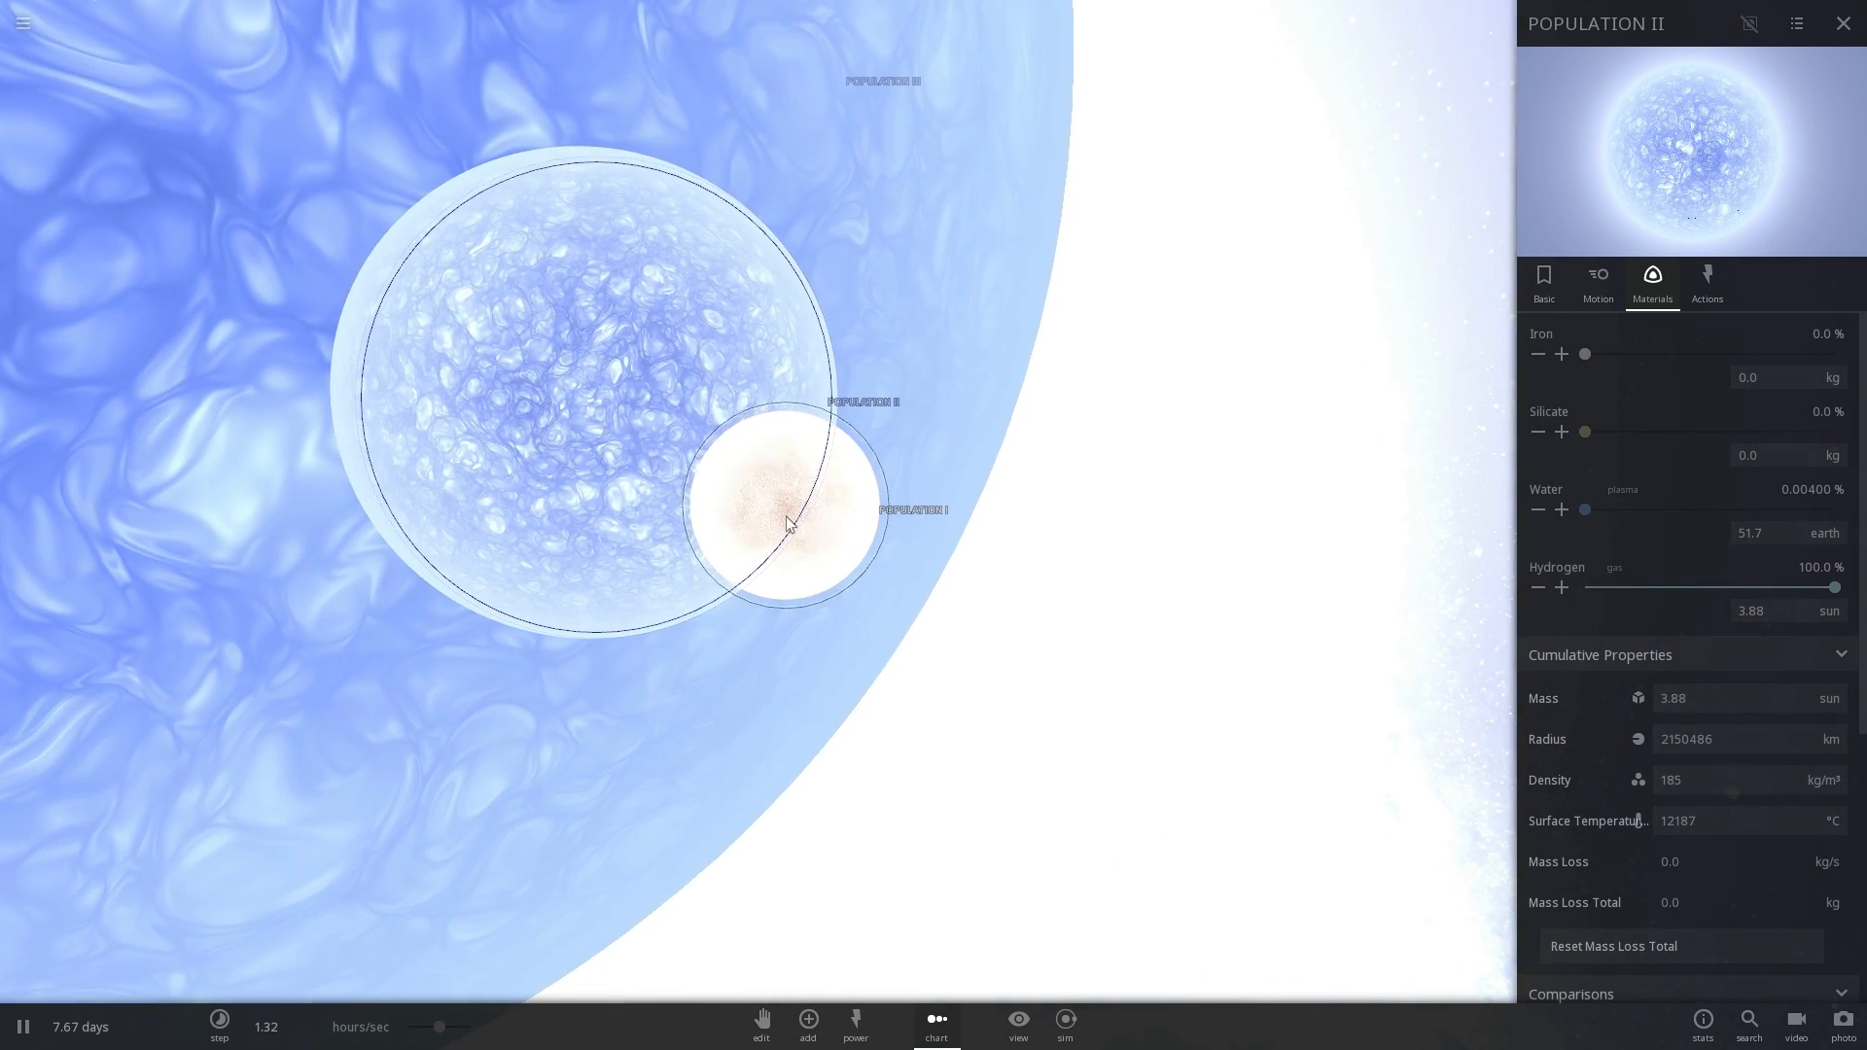
click(791, 512)
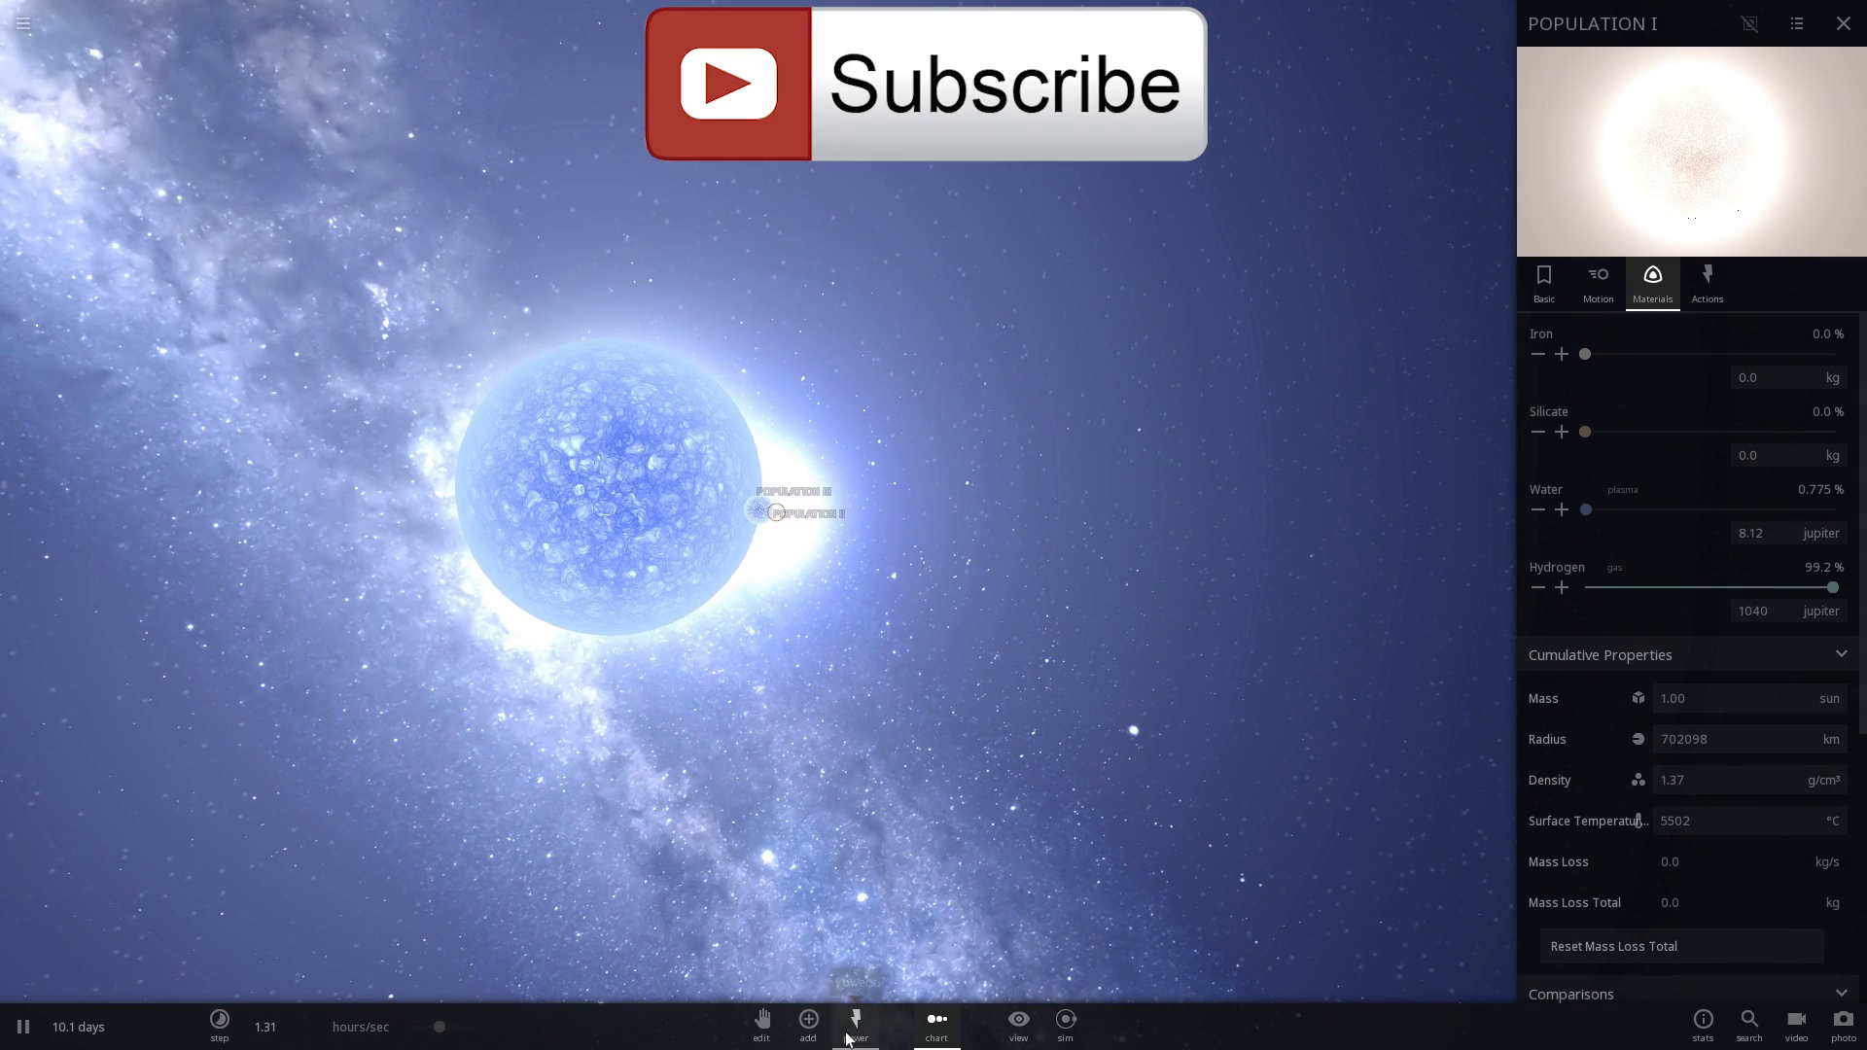
- Select the Explode power from the Power tools to target the Population I star
click(854, 1021)
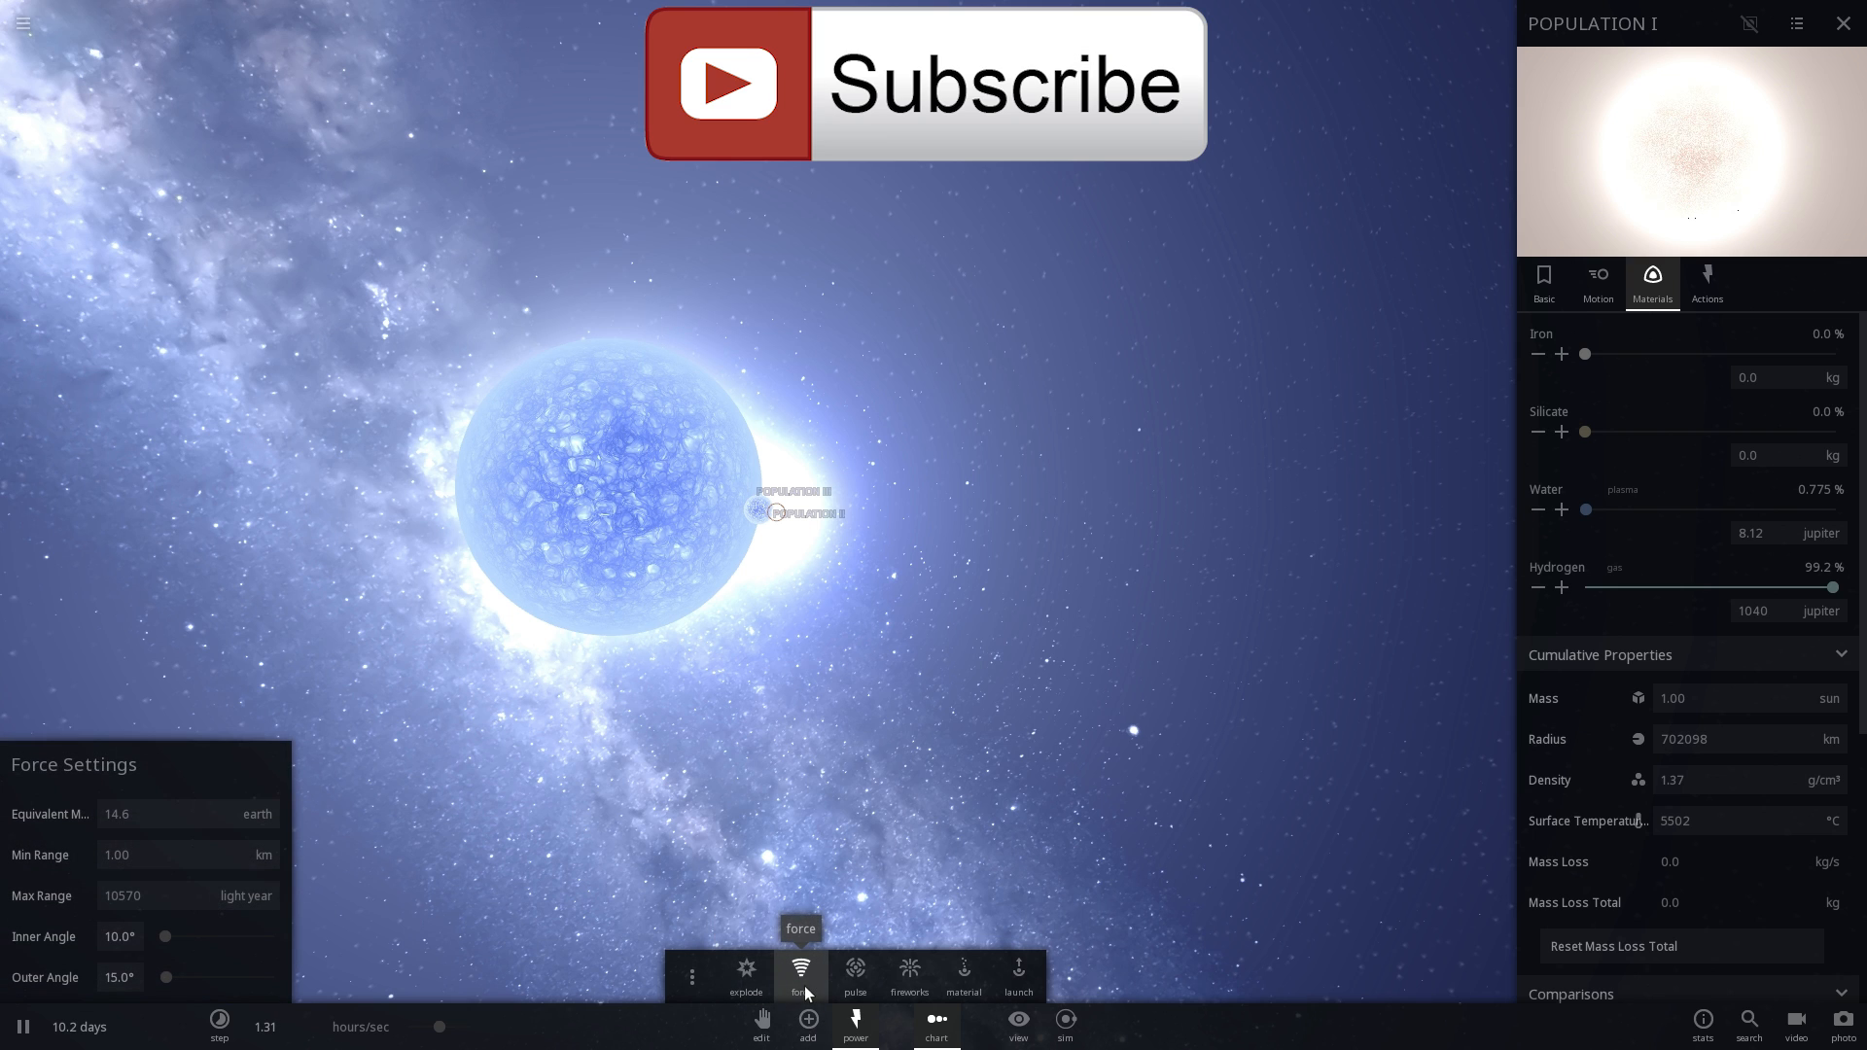
click(745, 970)
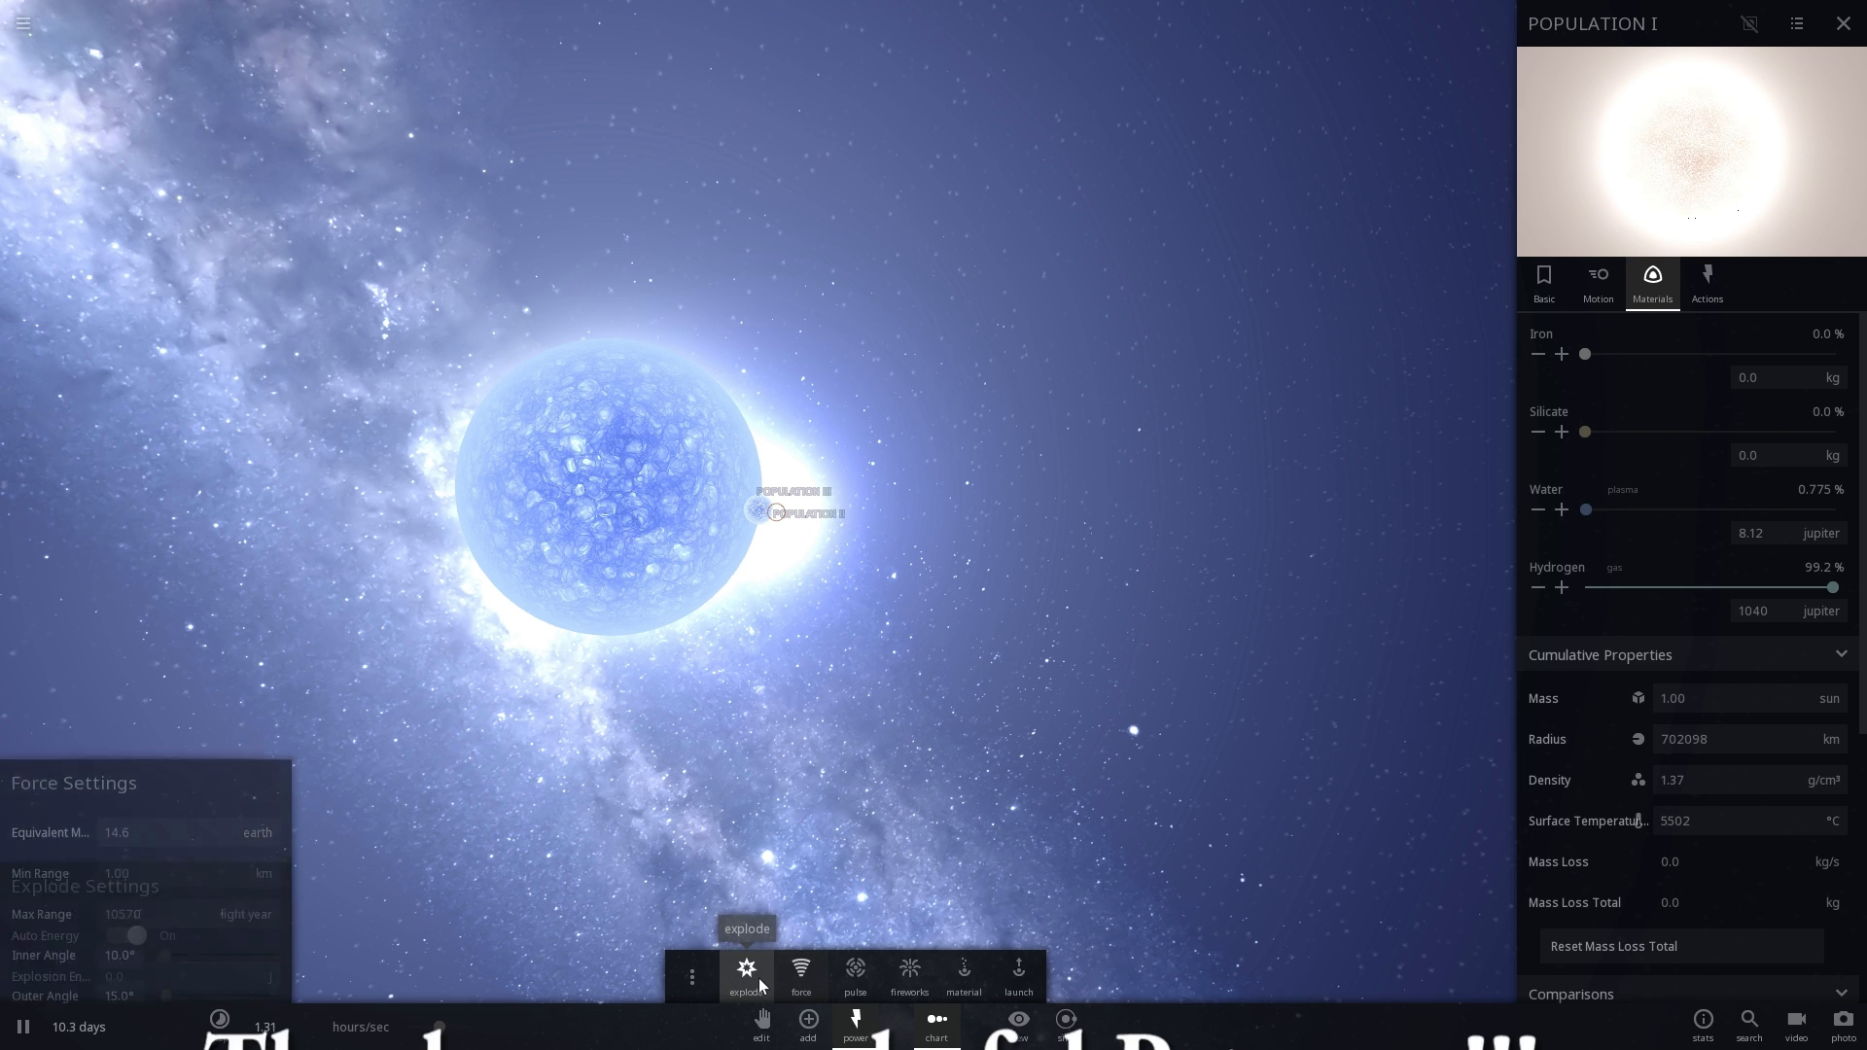